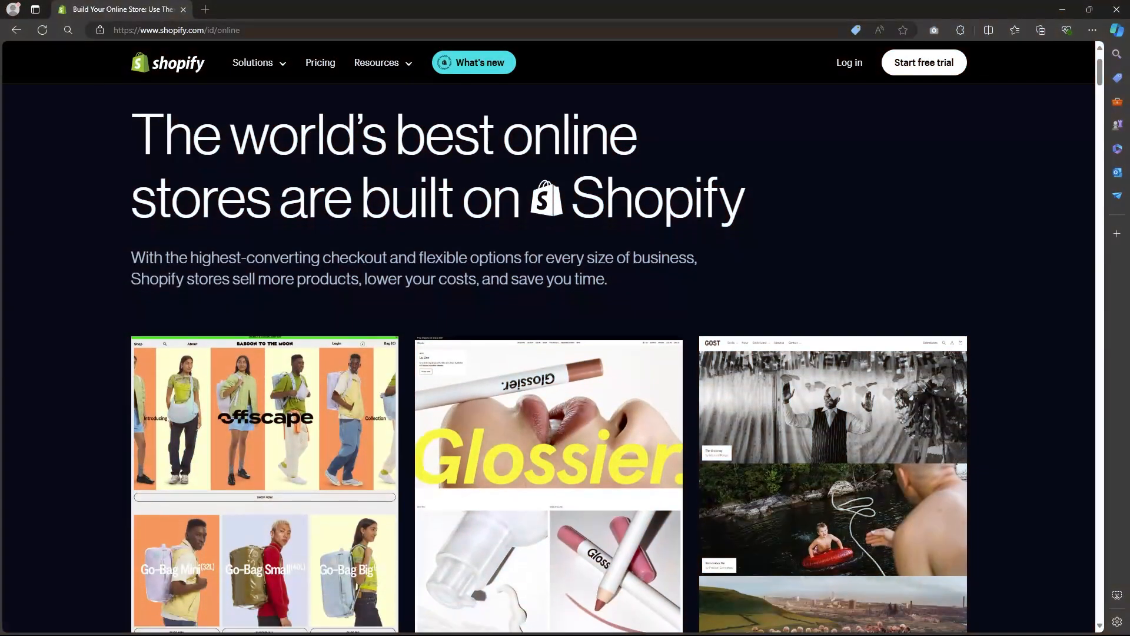
Step: Open the store admin's empty Discounts page and start creating a new discount
scroll("down", 3)
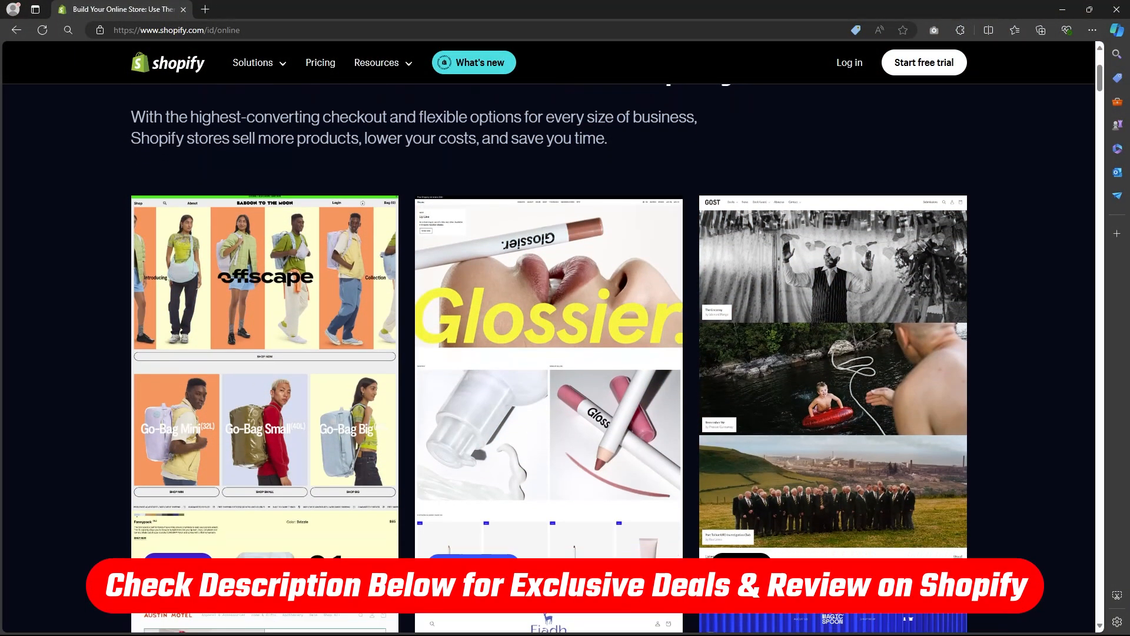
scroll("down", 3)
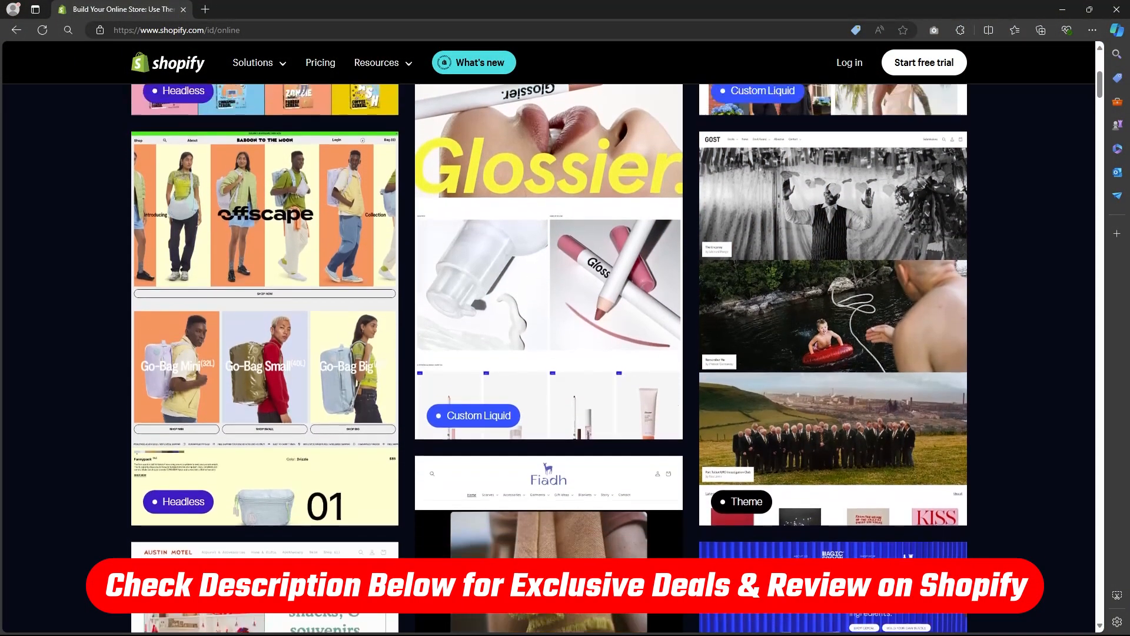
scroll("down", 3)
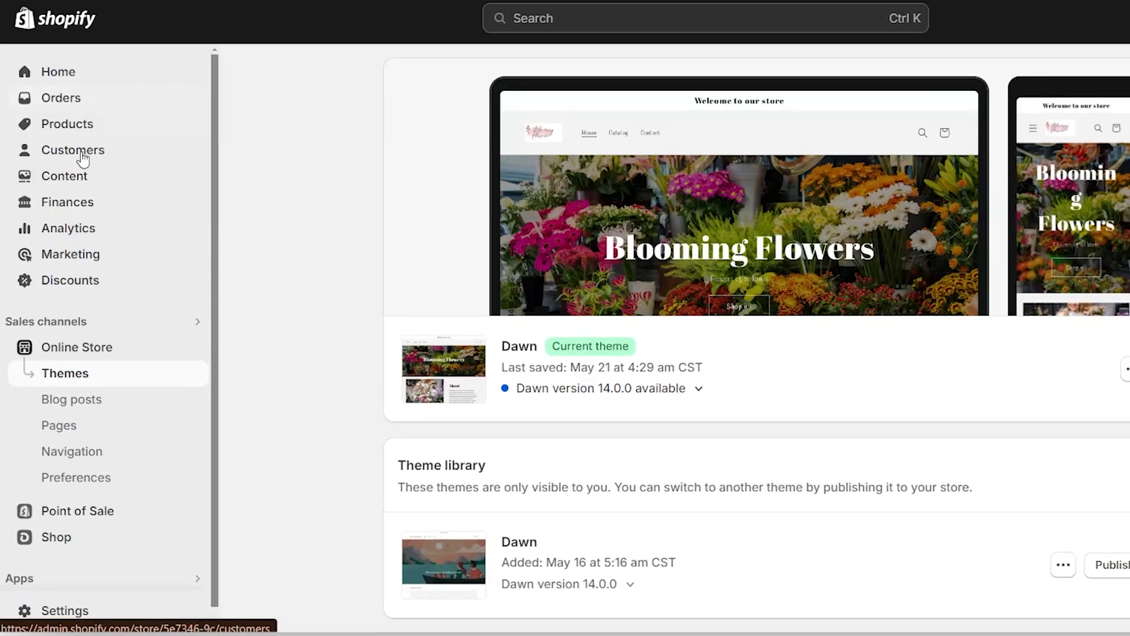
left_click(70, 279)
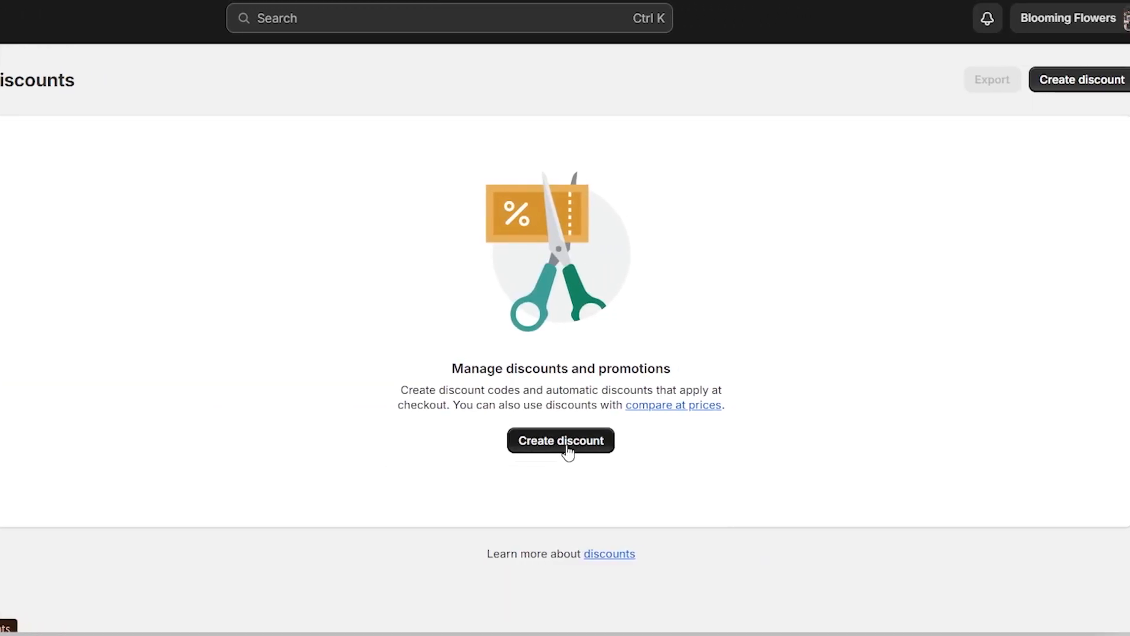
left_click(560, 440)
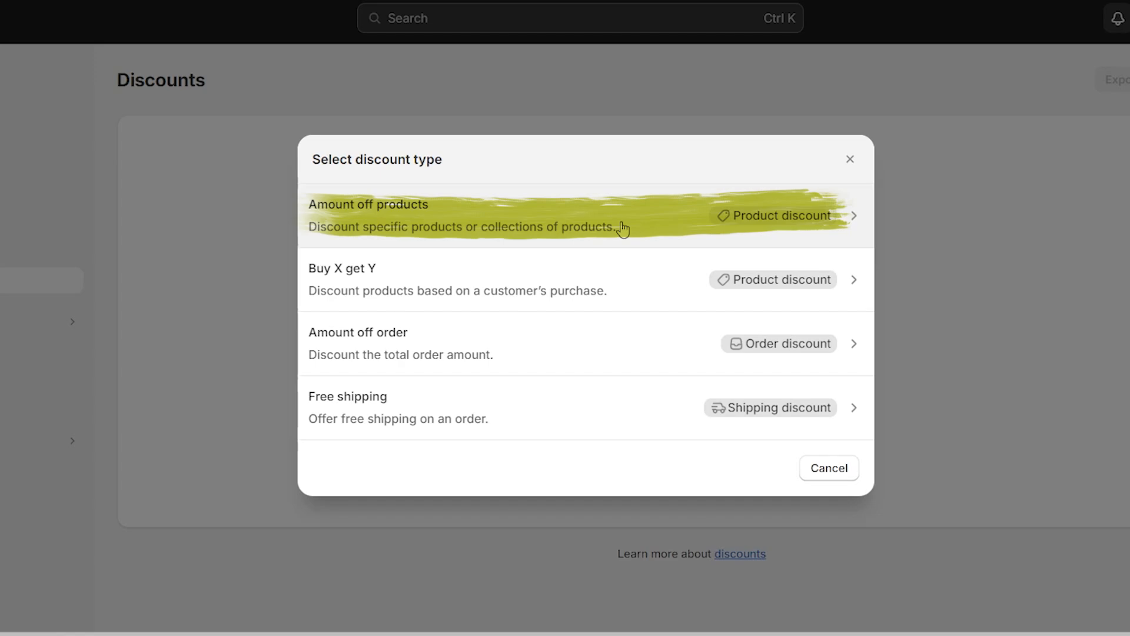
mouse_move(617, 280)
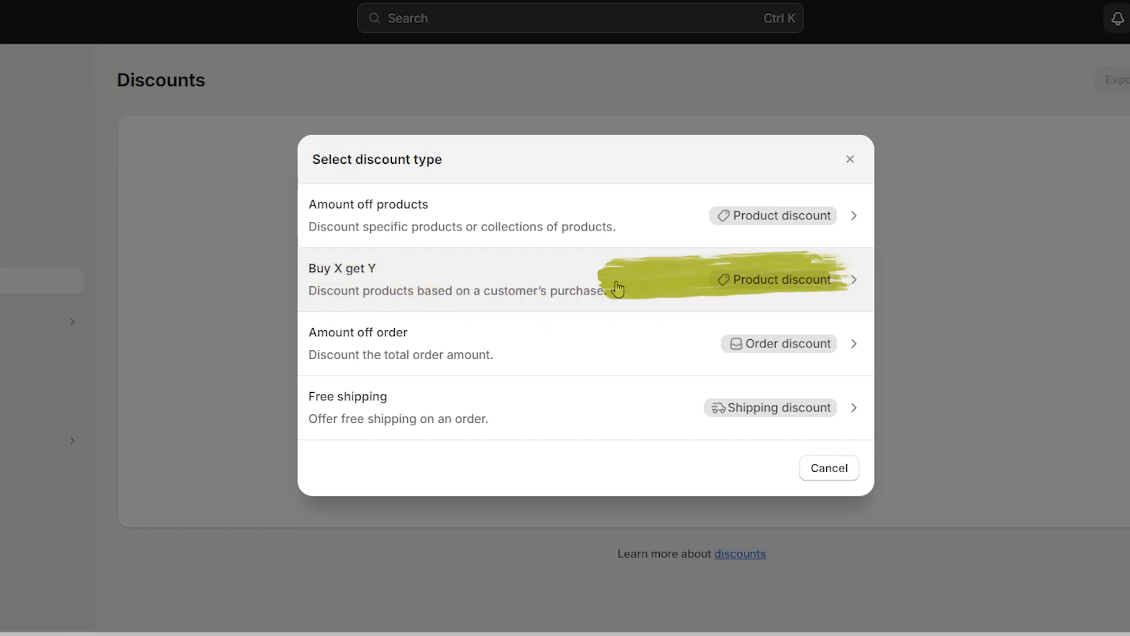
mouse_move(601, 366)
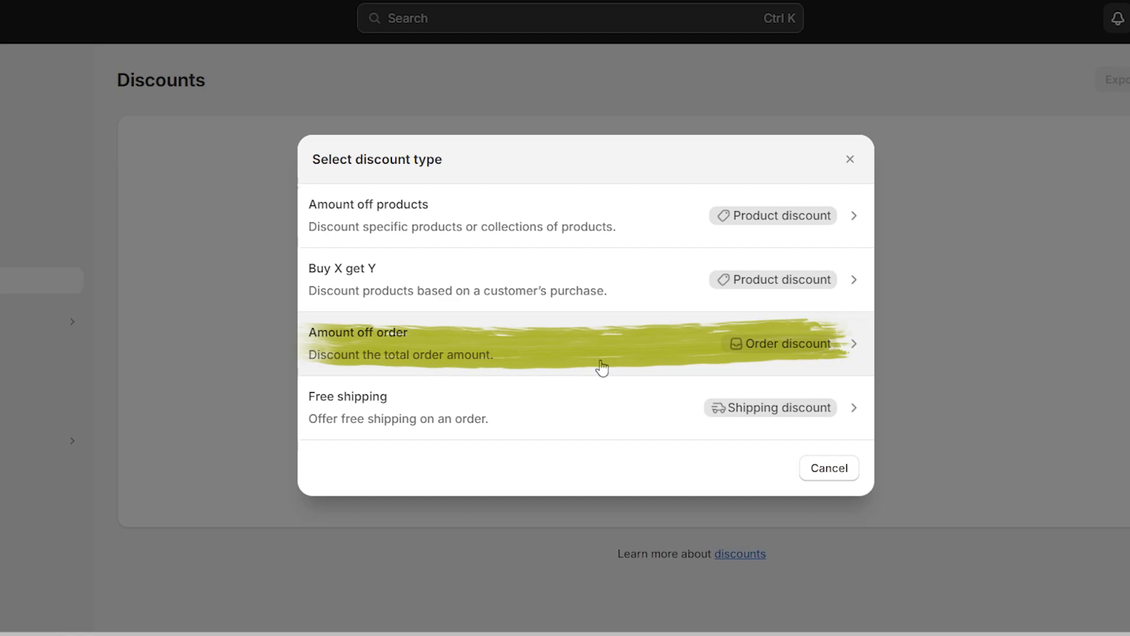
mouse_move(603, 411)
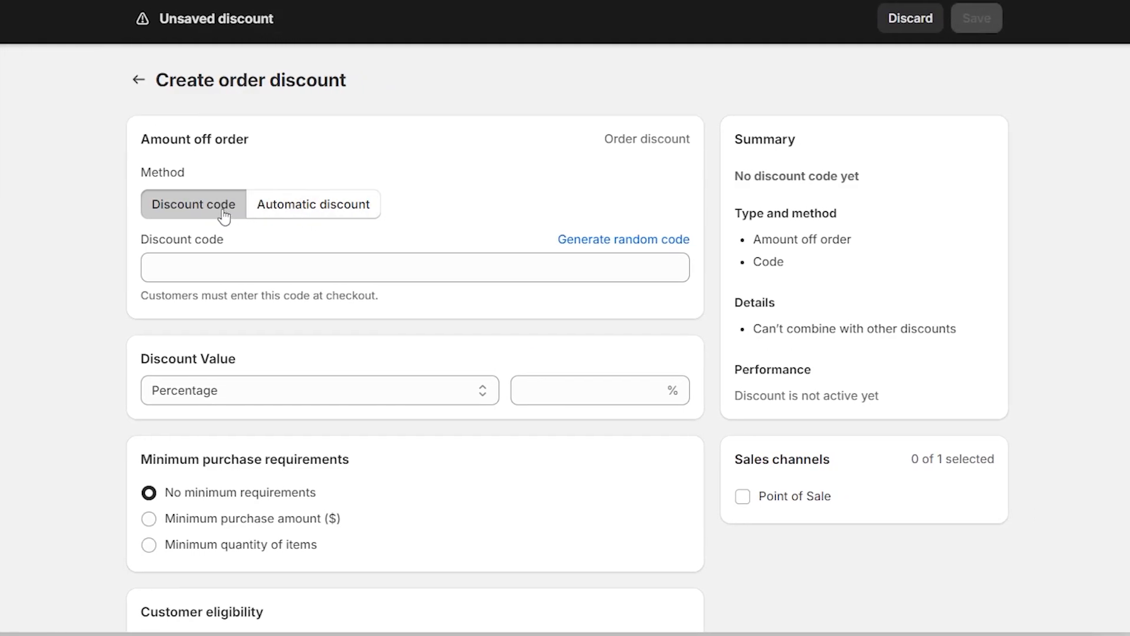
mouse_move(166, 212)
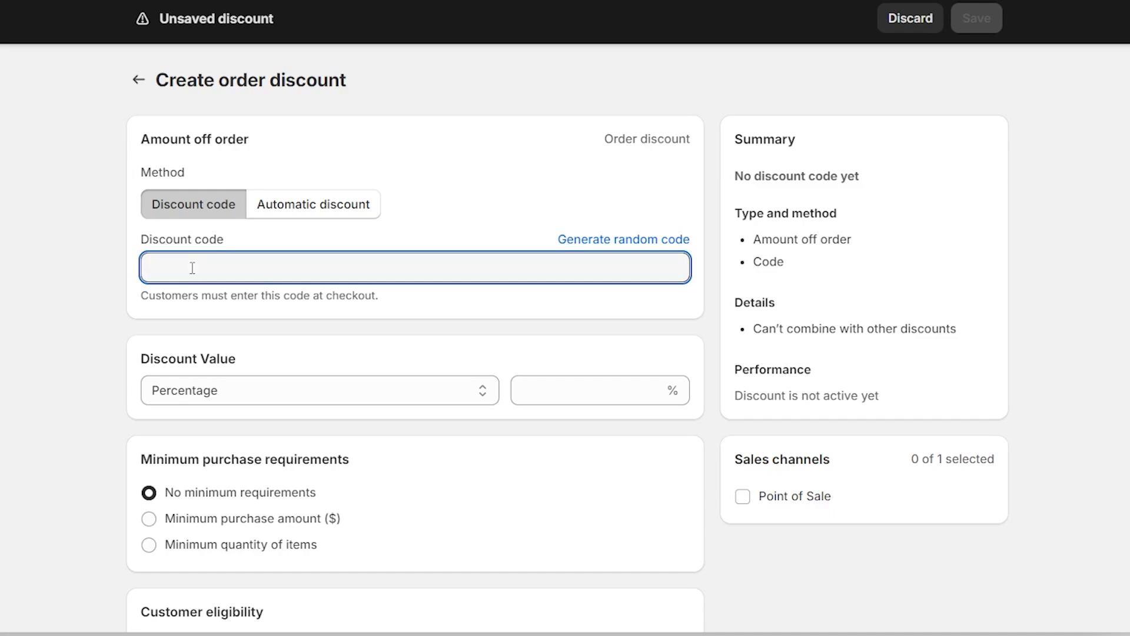
Step: Enter MEIRA30 as the discount code, then try generating a random code instead
type("M")
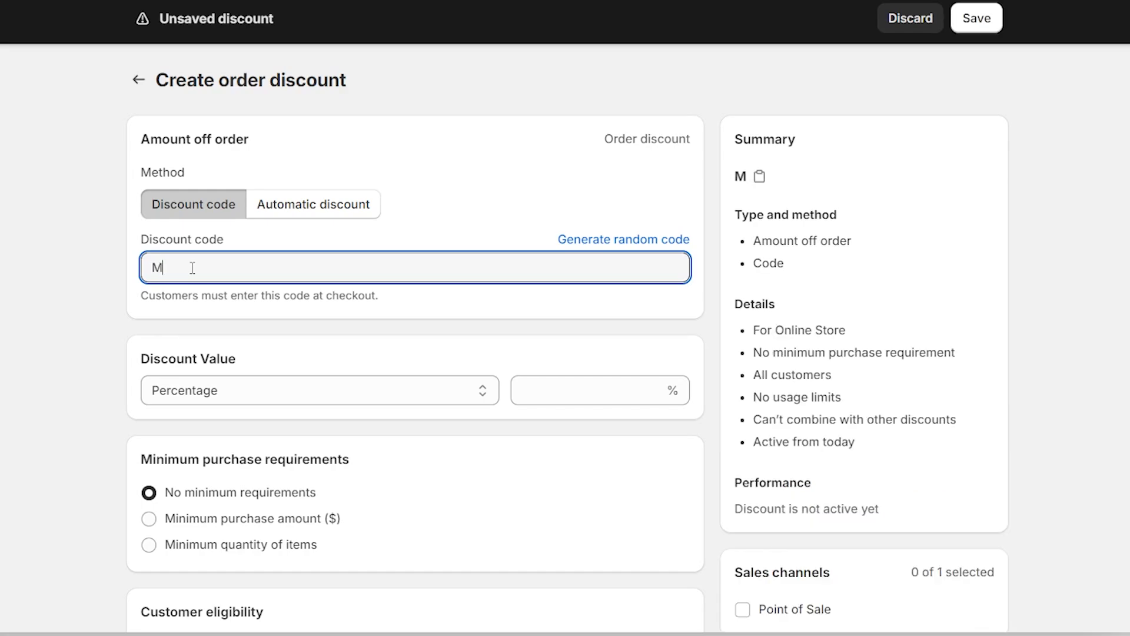
type("EIRA30")
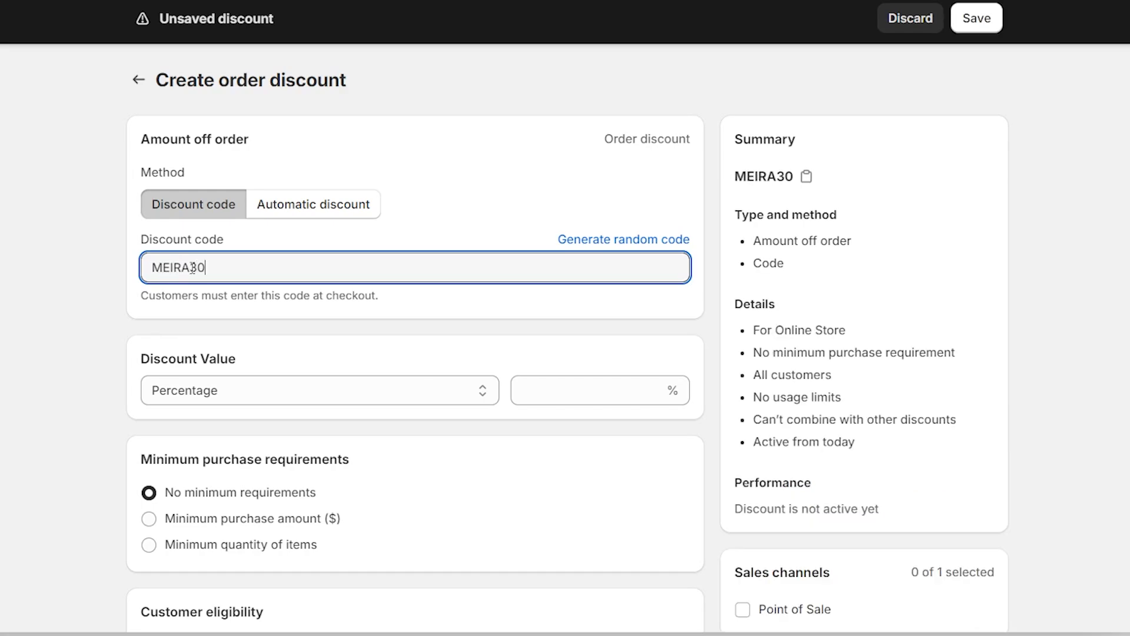
mouse_move(308, 292)
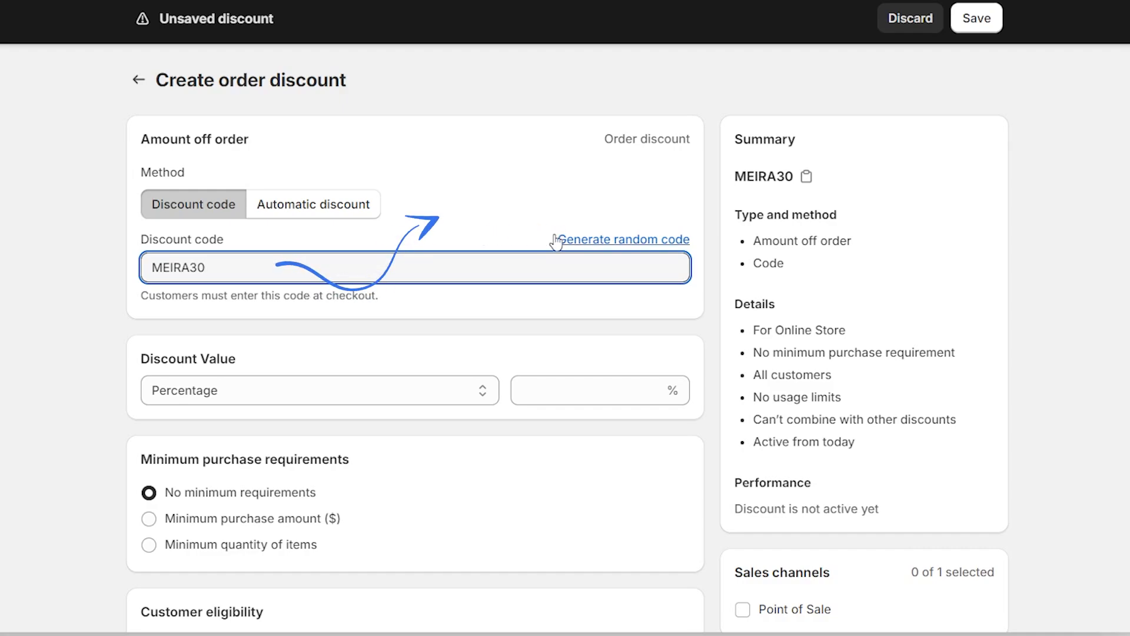
mouse_move(614, 251)
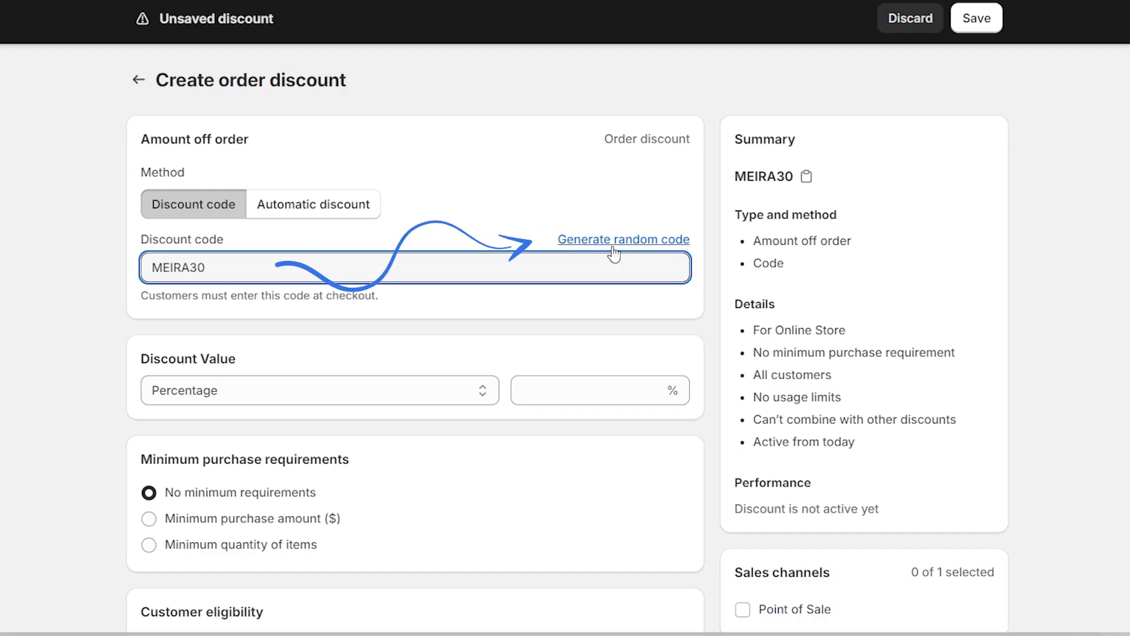
left_click(623, 239)
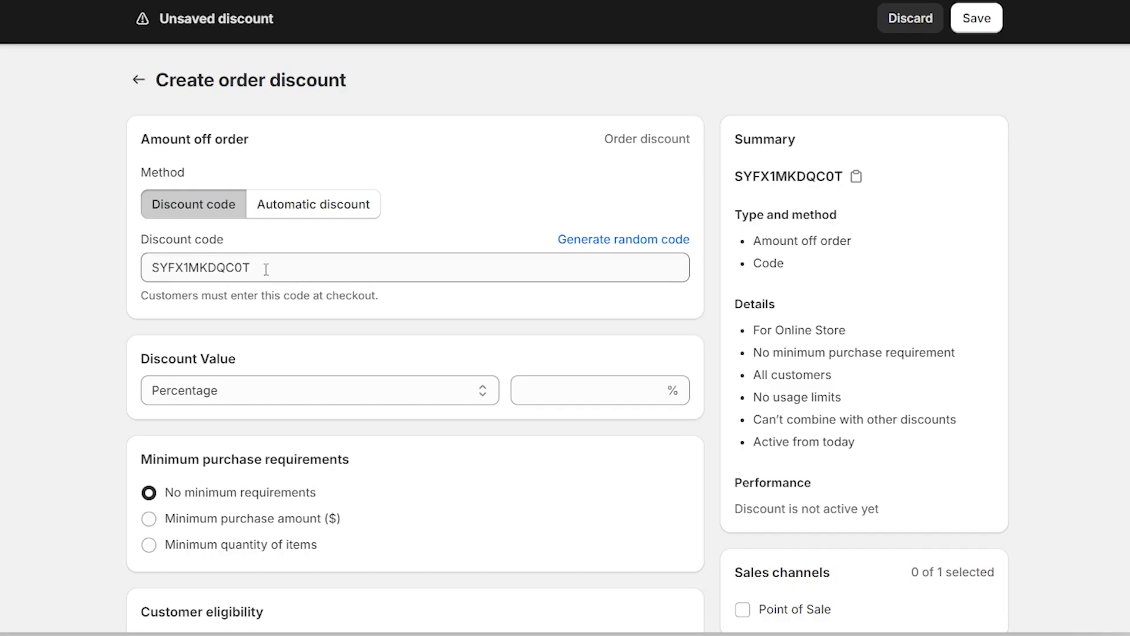
Step: Retype MEIRA30 and set 30% off the whole order, after trying fixed amounts 50 and 25
type("MEIRA3")
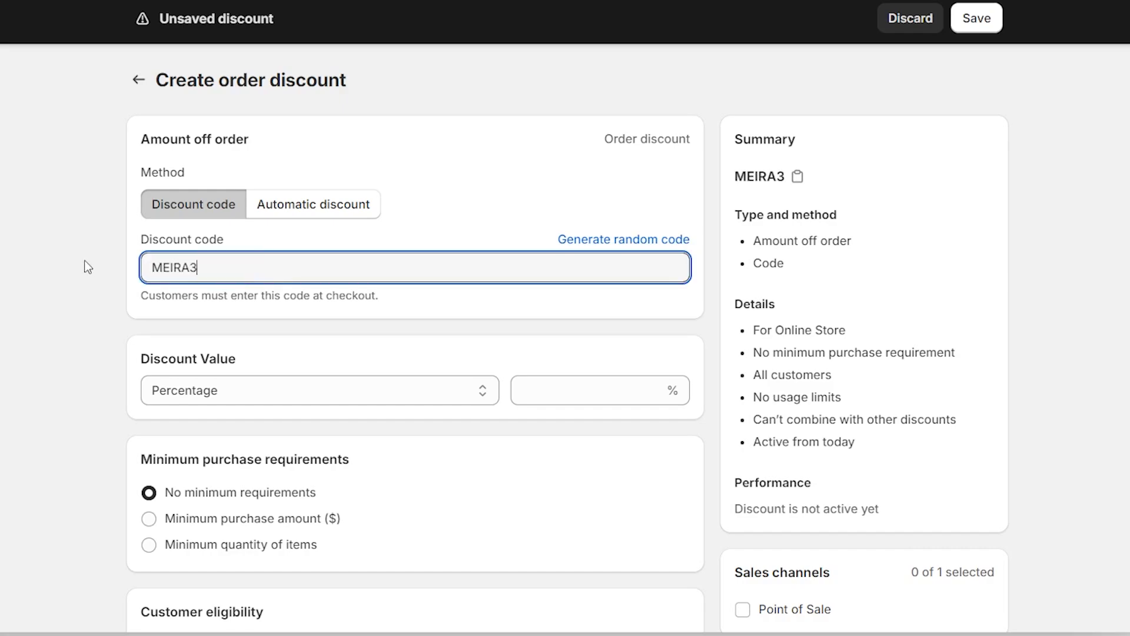
type("0")
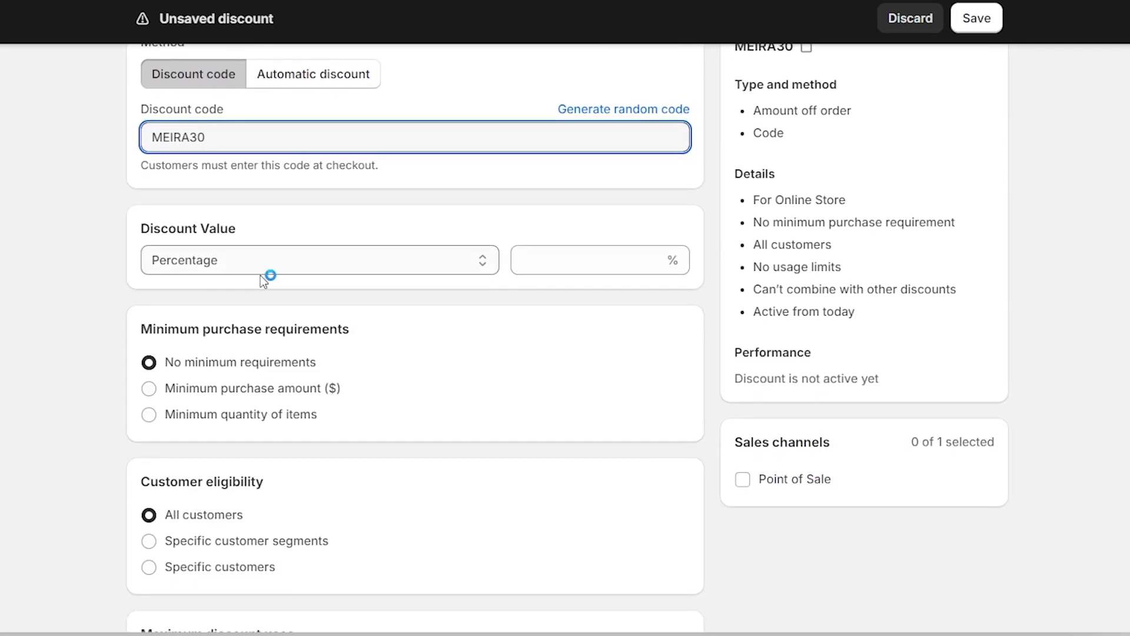
left_click(318, 260)
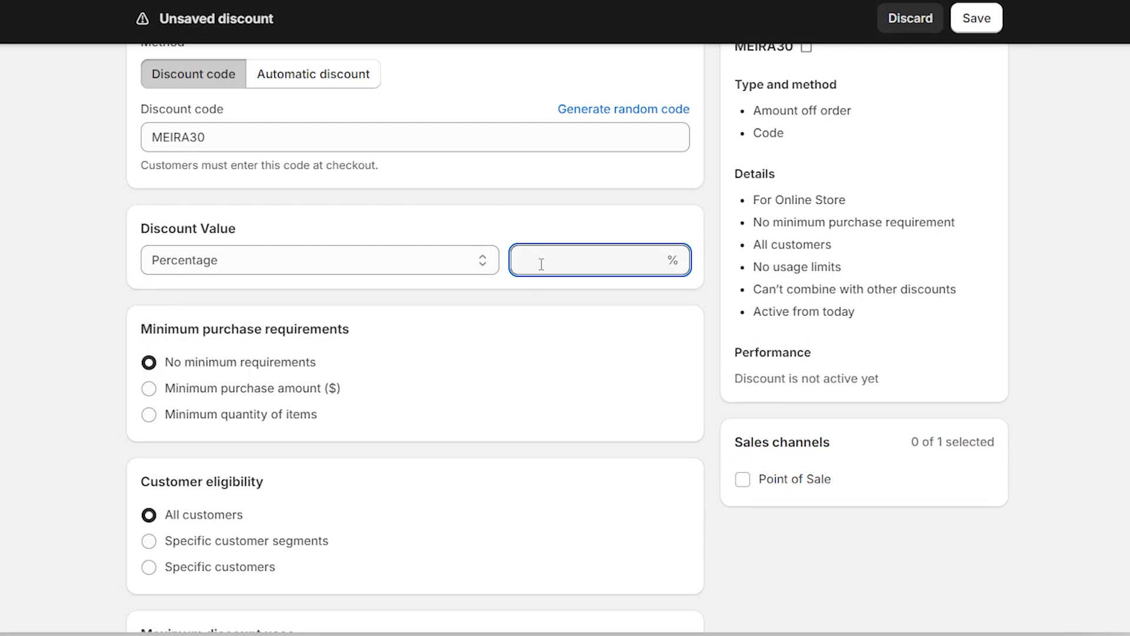
type("30")
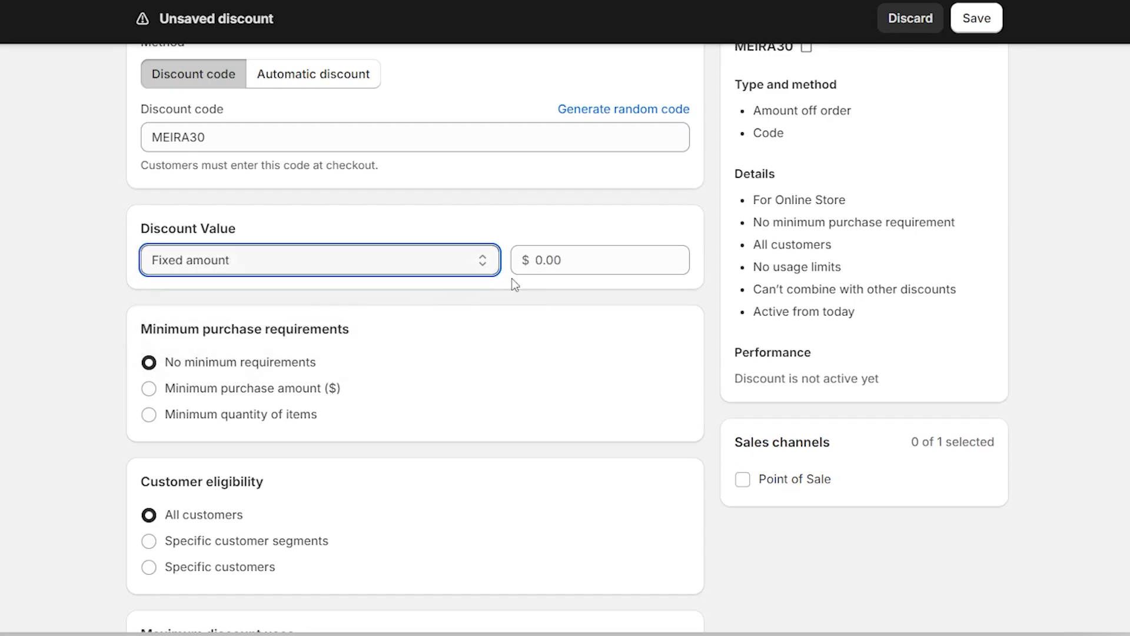
type("50")
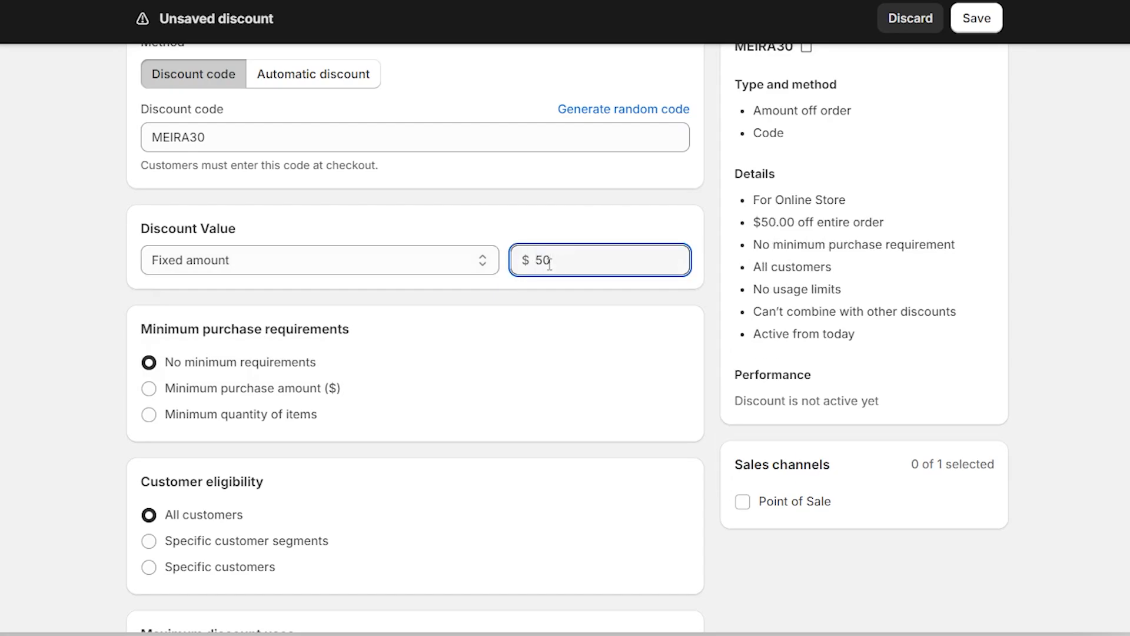
type("25")
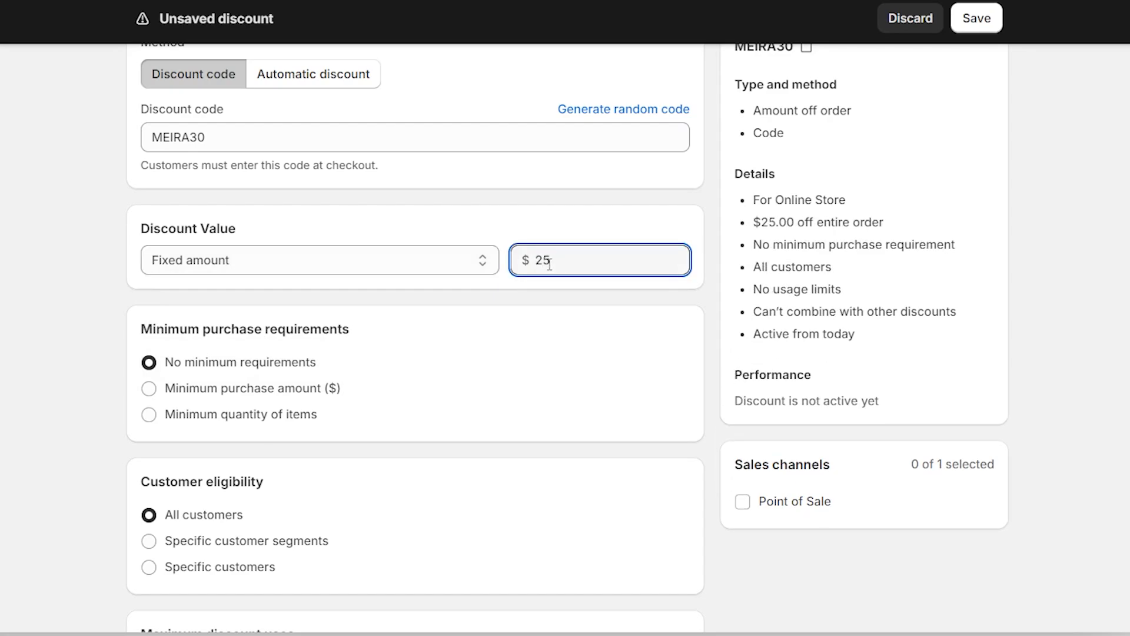
left_click(317, 260)
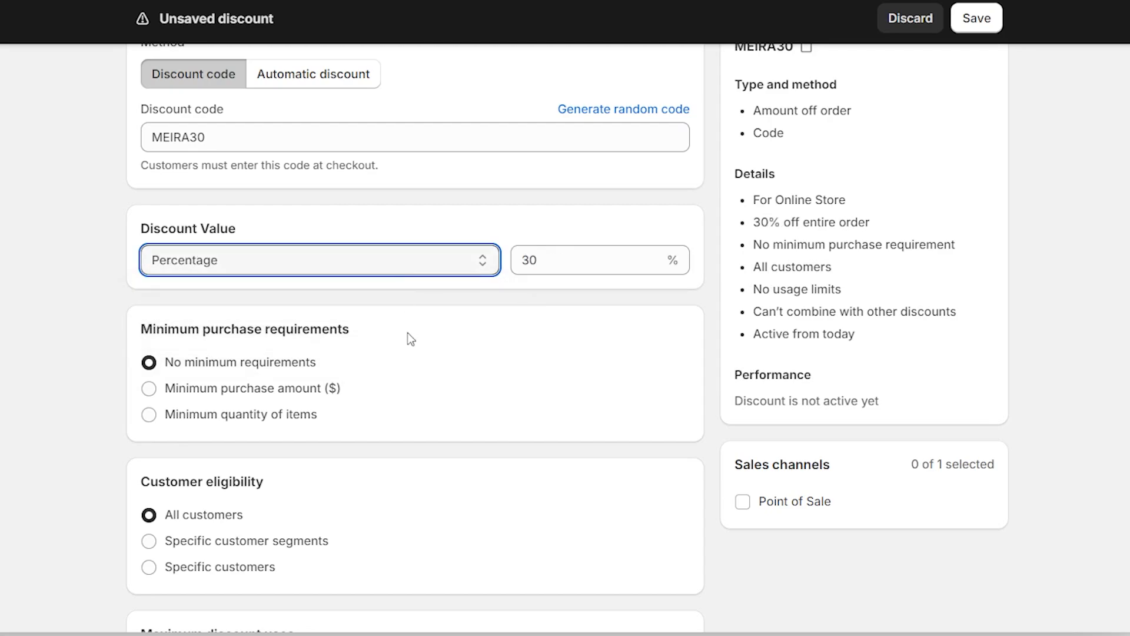
scroll("down", 3)
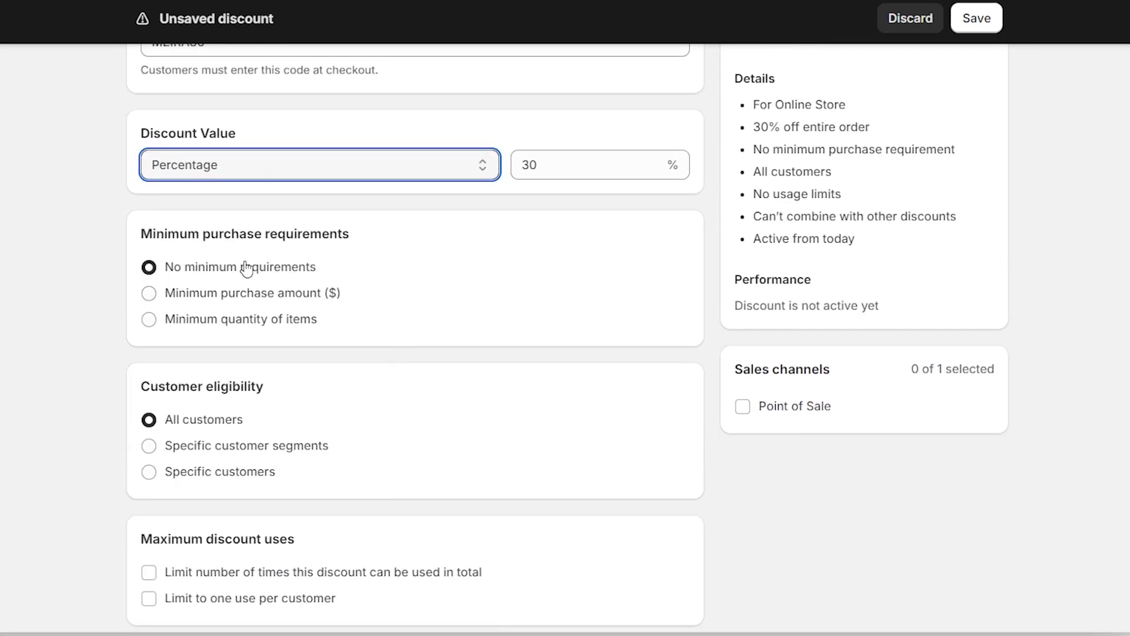
mouse_move(402, 261)
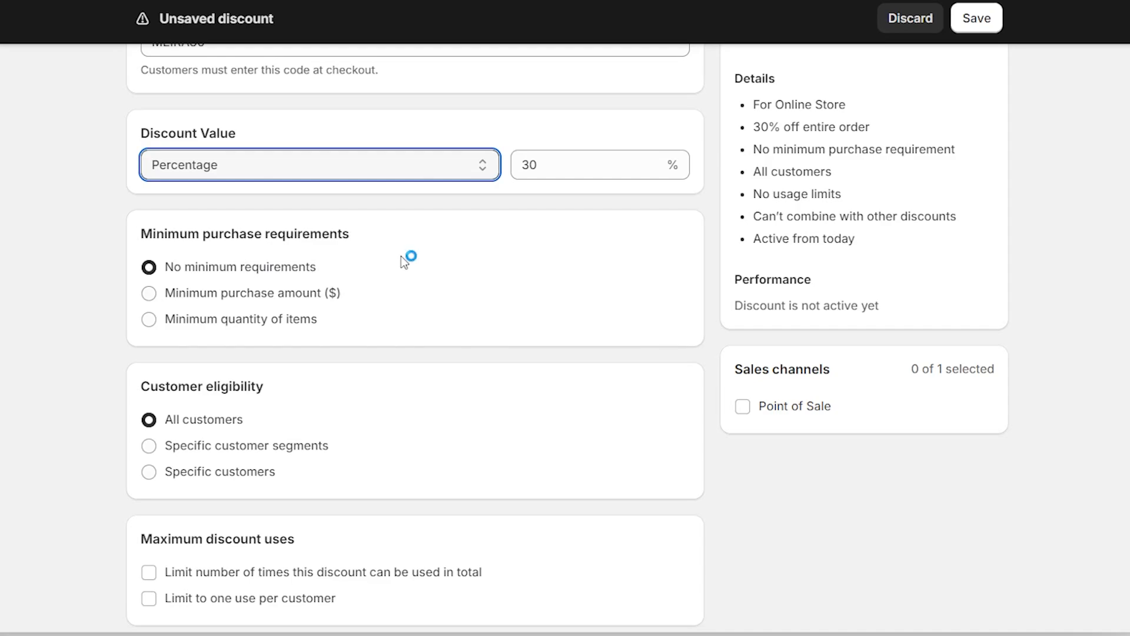
mouse_move(404, 261)
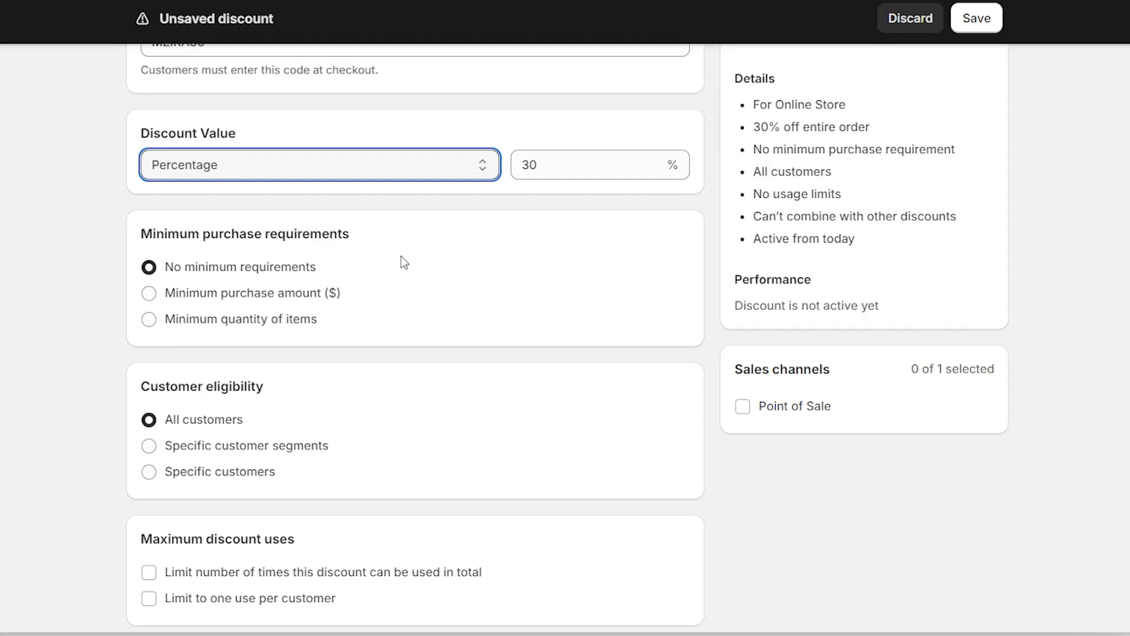
mouse_move(148, 293)
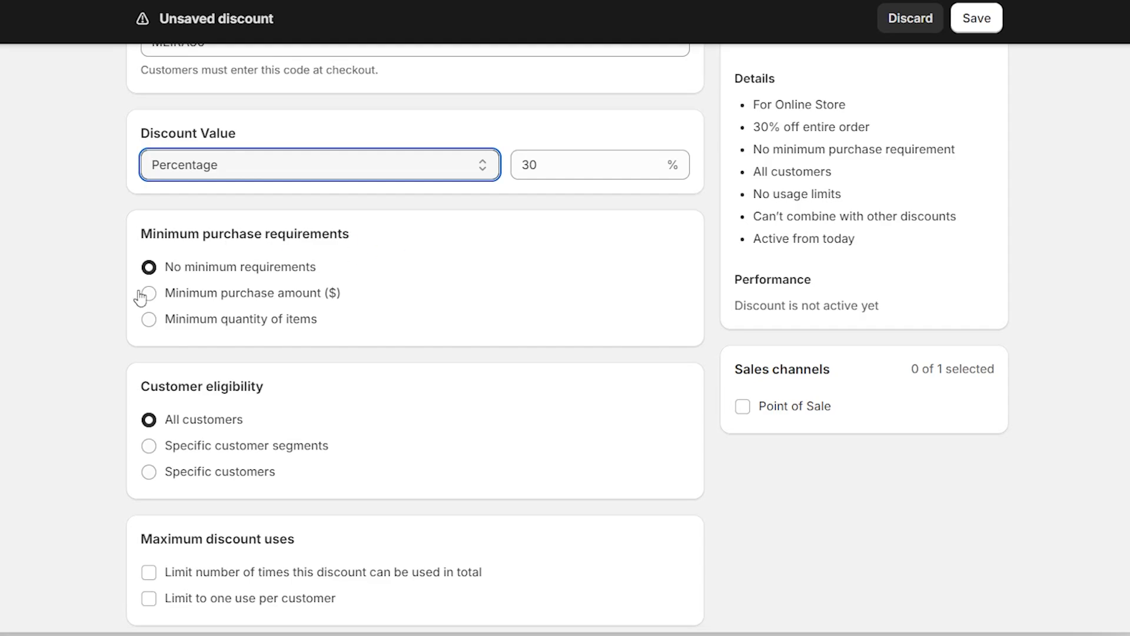
mouse_move(246, 292)
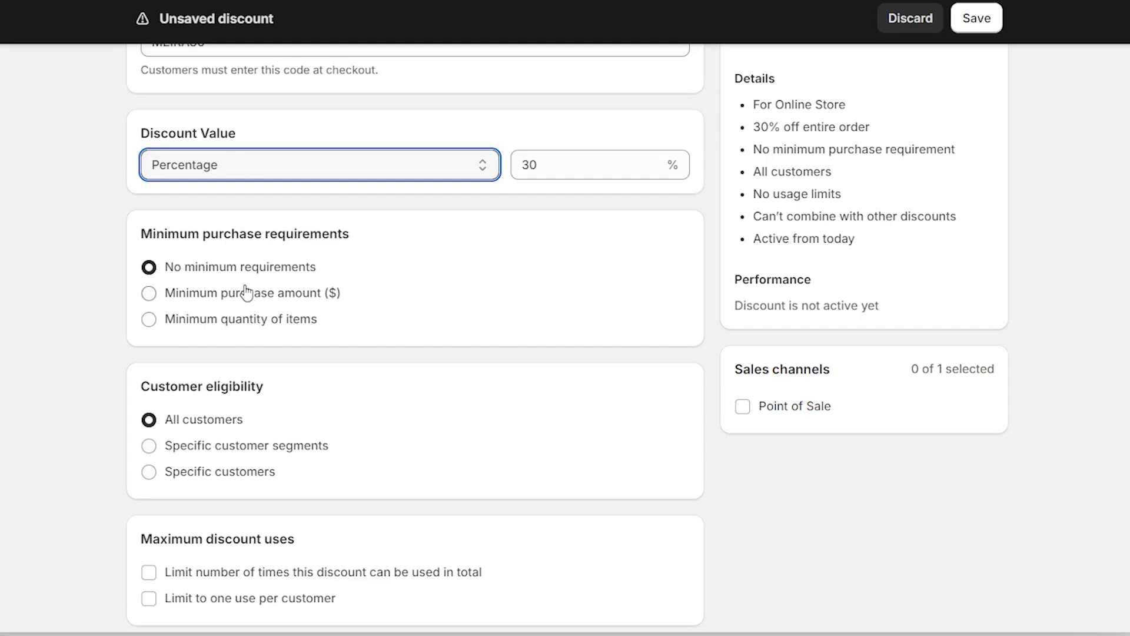
mouse_move(149, 297)
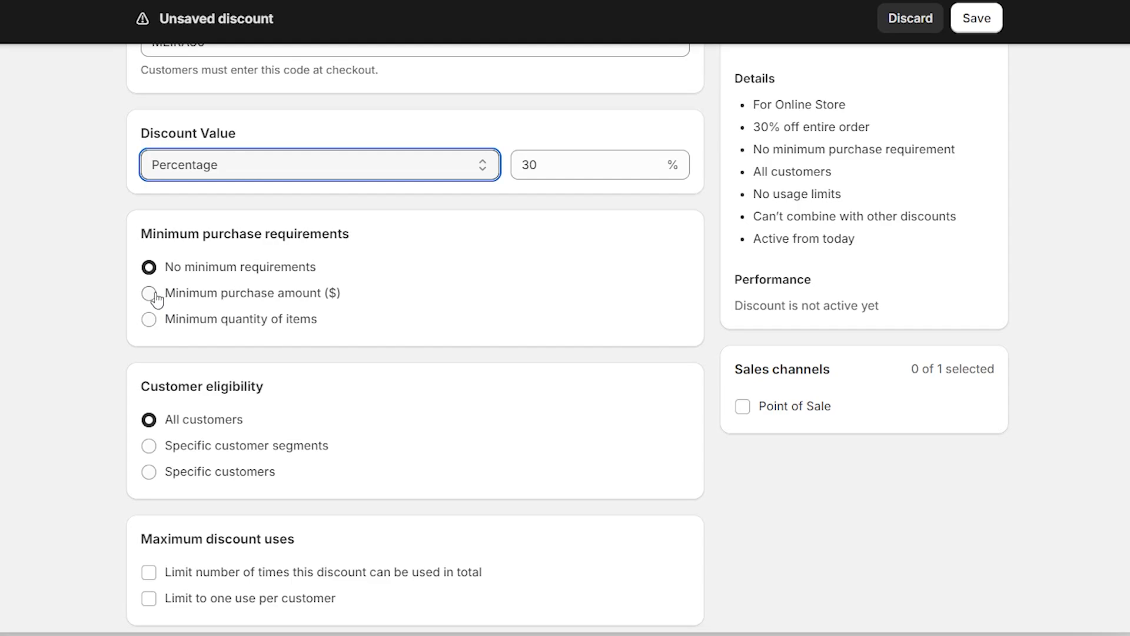
left_click(149, 293)
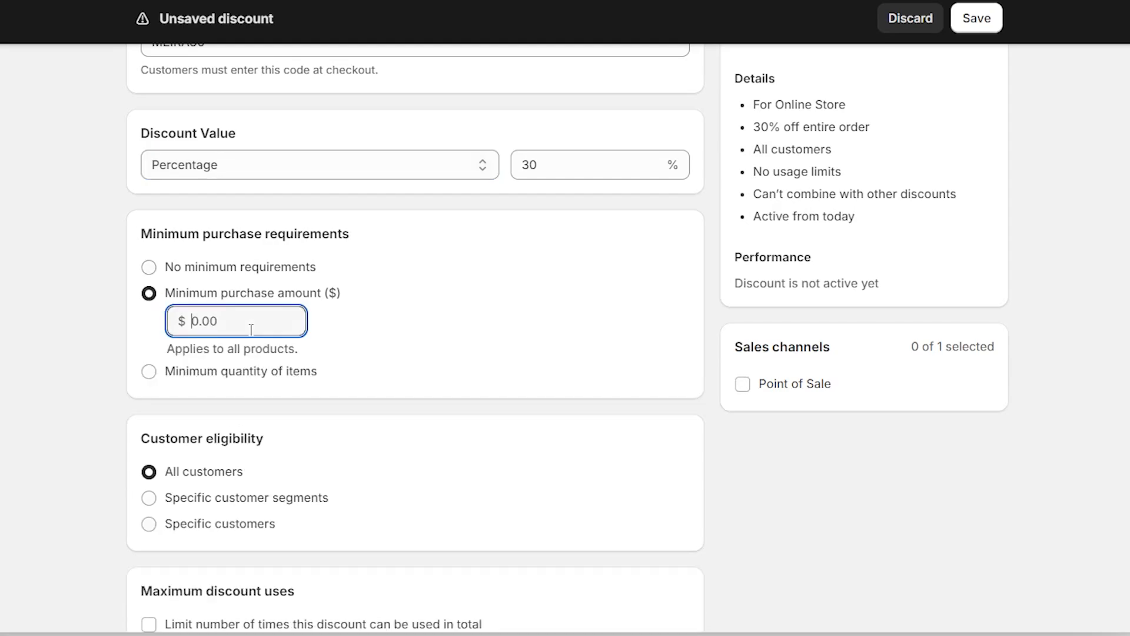
type("50")
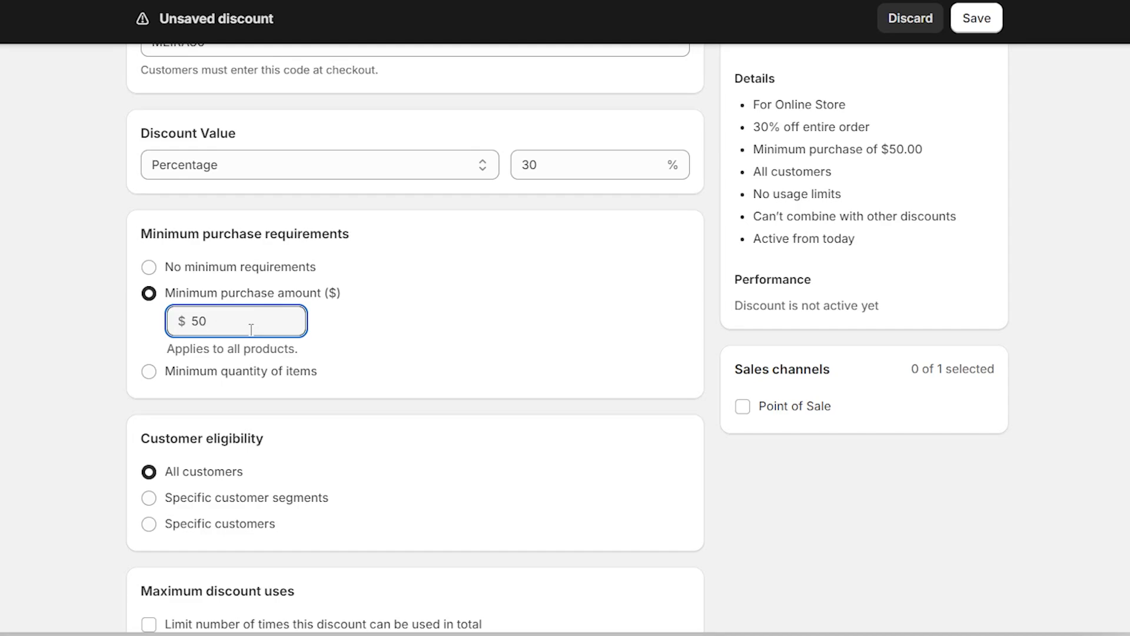
type("25")
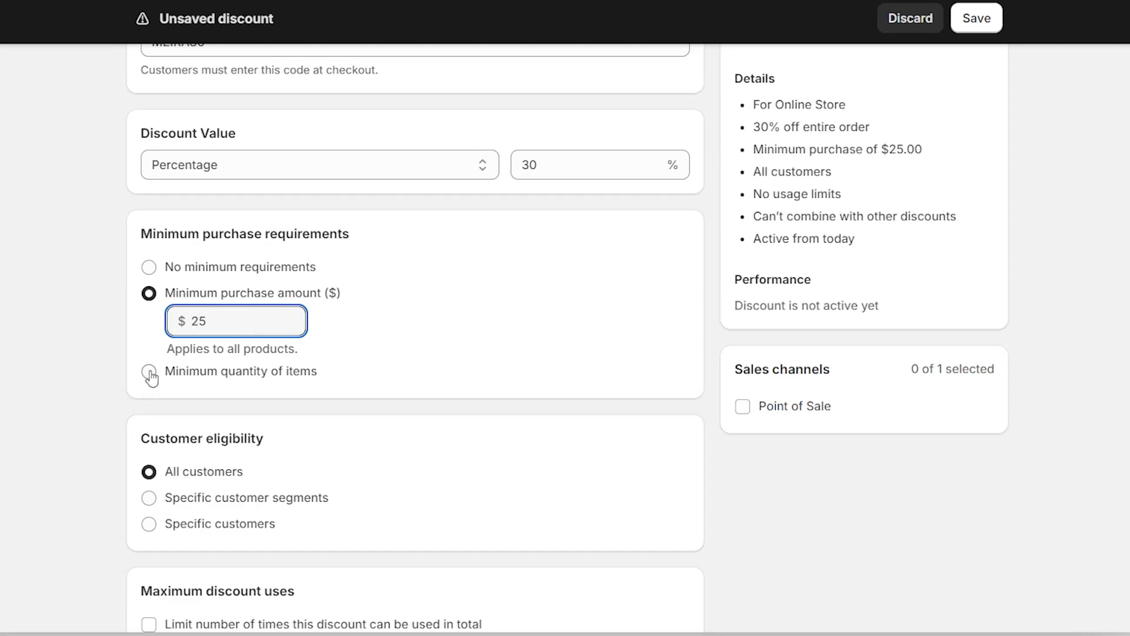
left_click(149, 370)
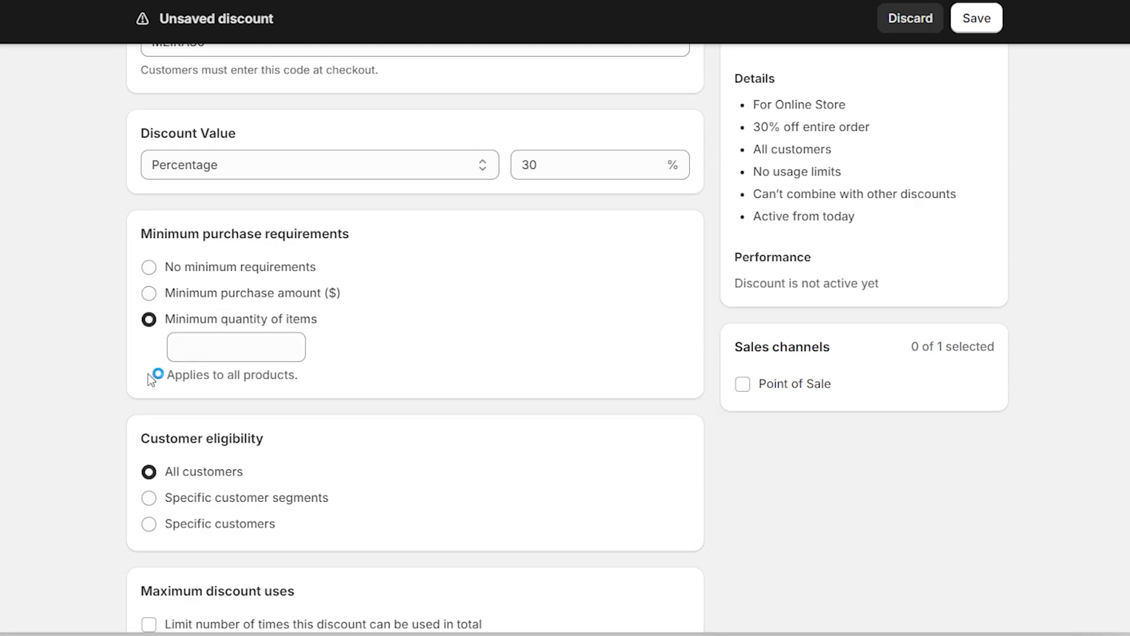
left_click(236, 347)
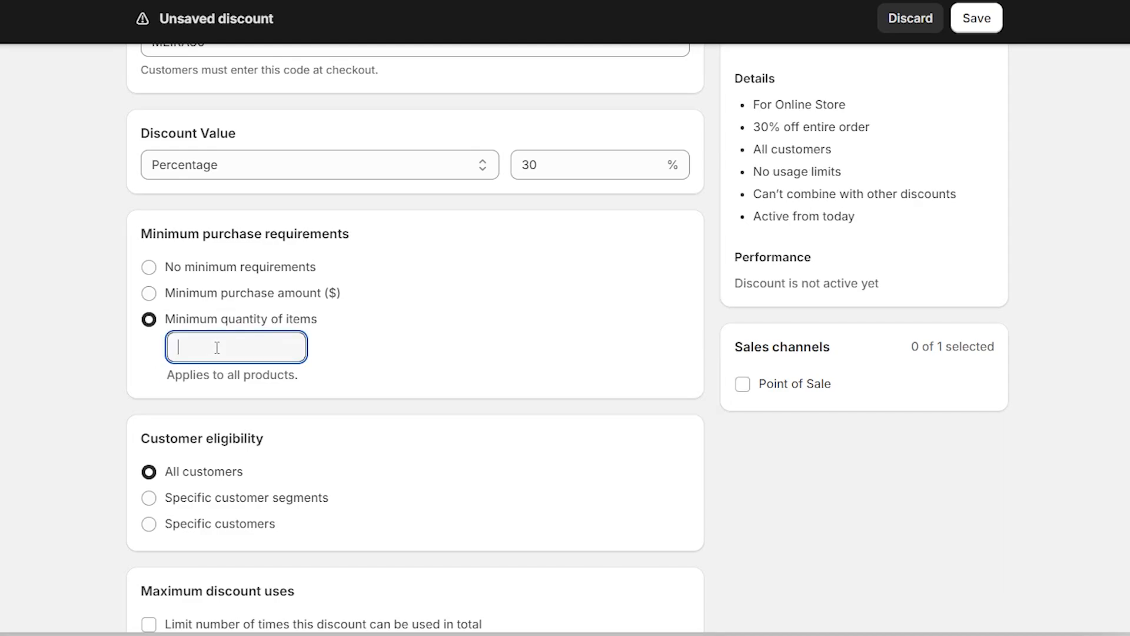
type("5")
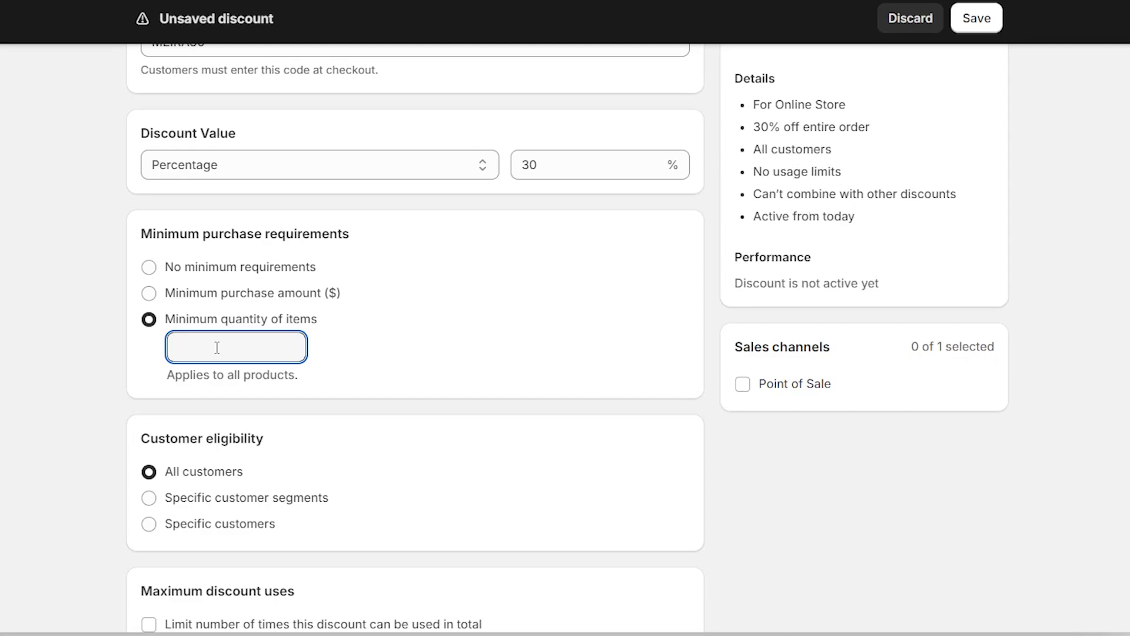
type("10")
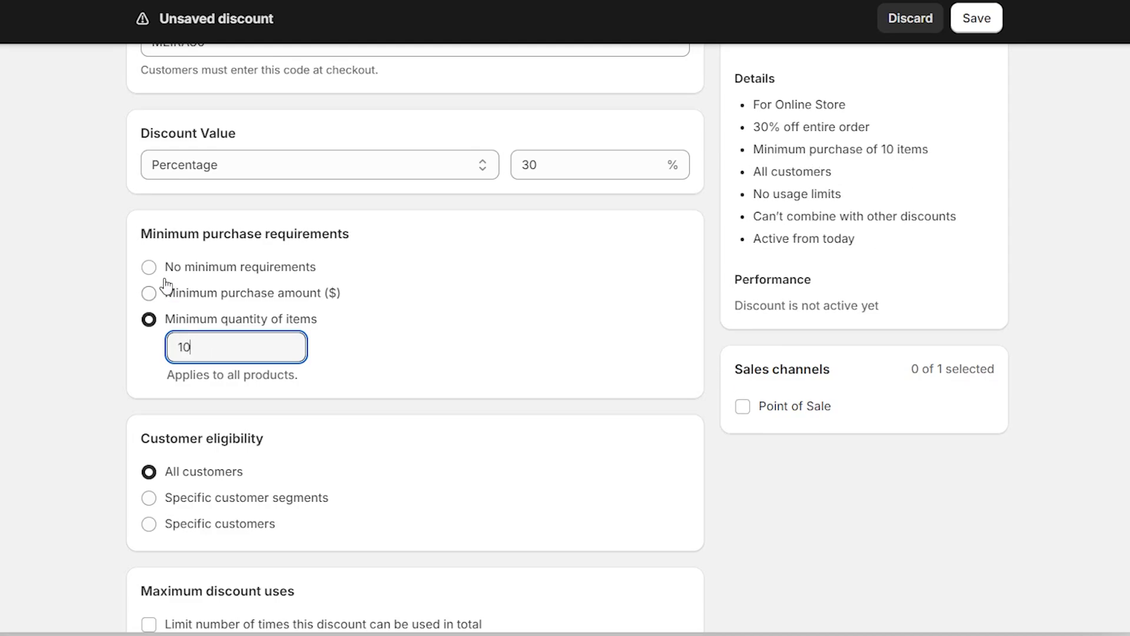
left_click(149, 267)
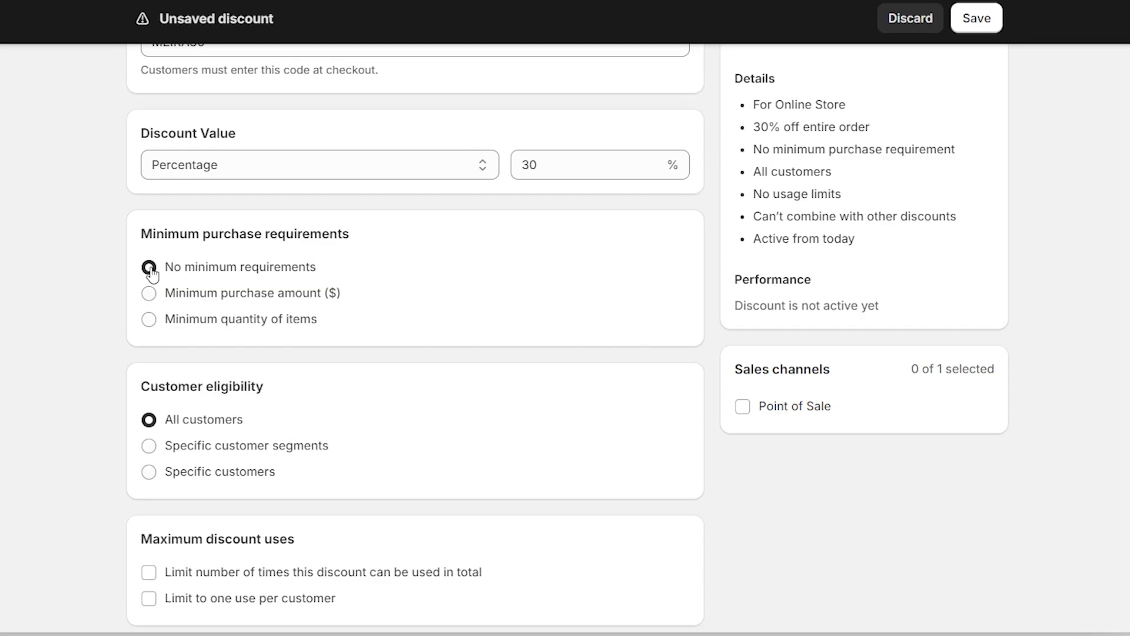
Step: Restrict eligibility to specific customer segments and select 'Customers who haven't purchased'
scroll("down", 3)
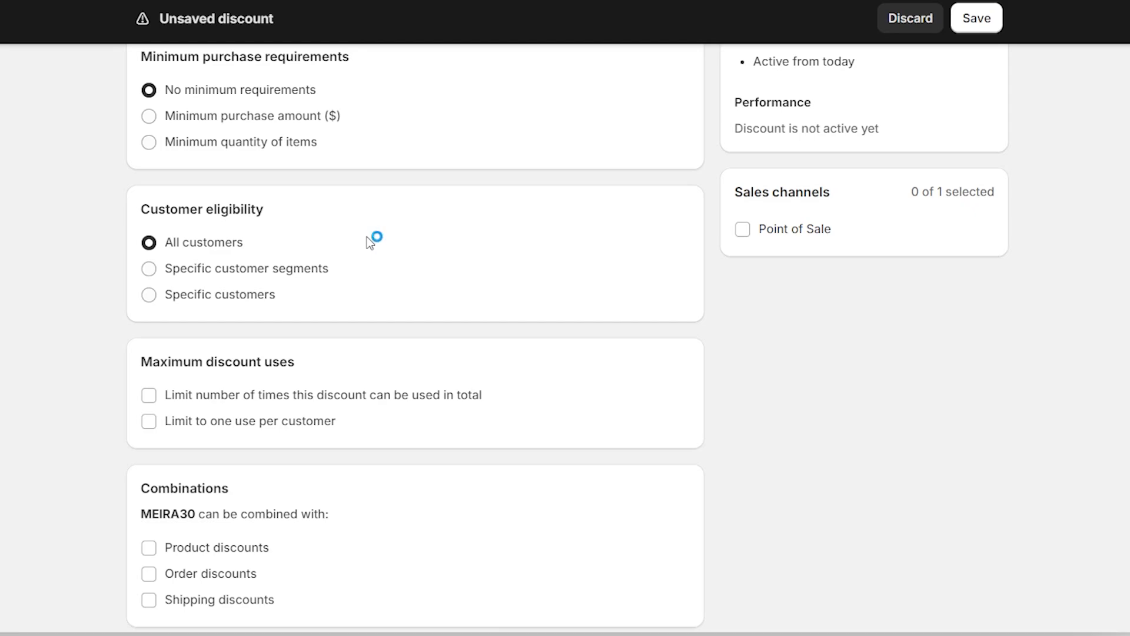
mouse_move(369, 242)
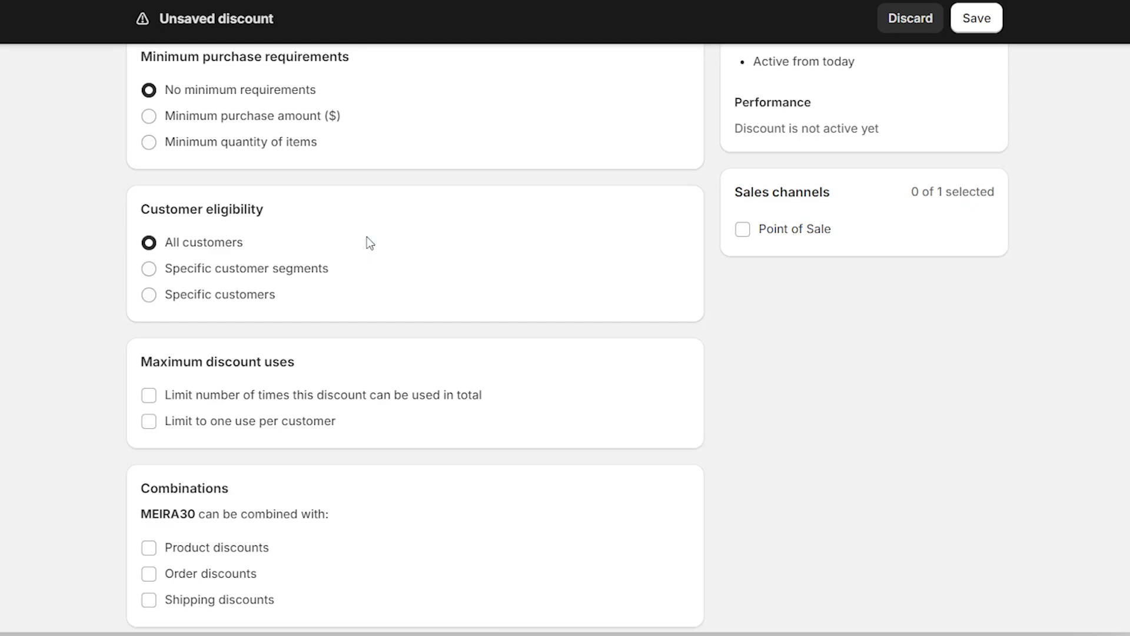
mouse_move(149, 276)
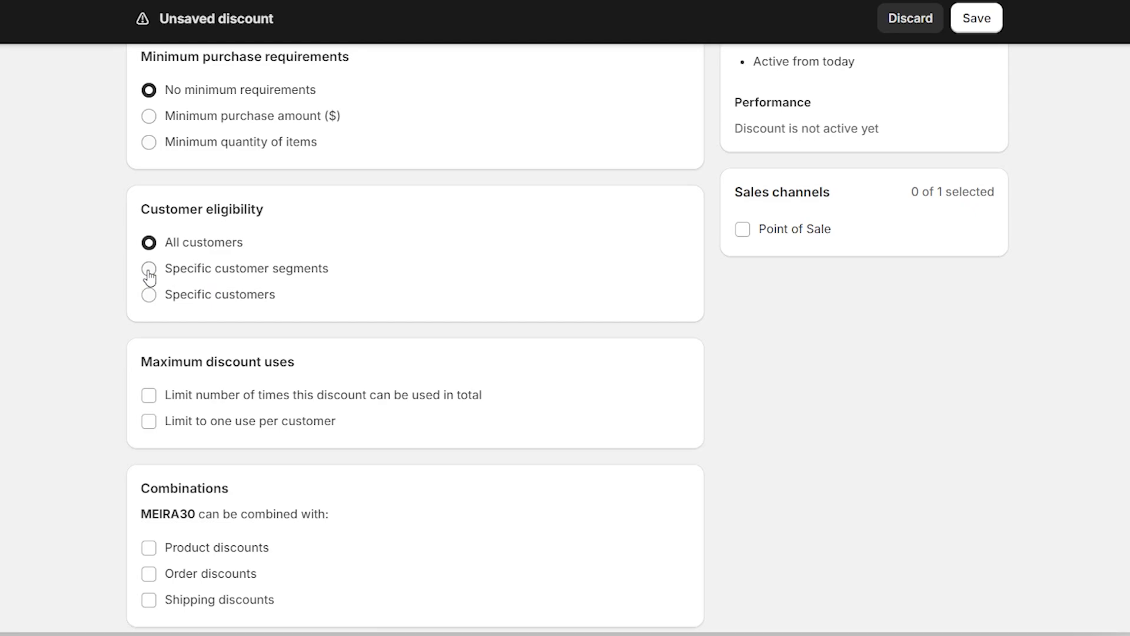
left_click(148, 269)
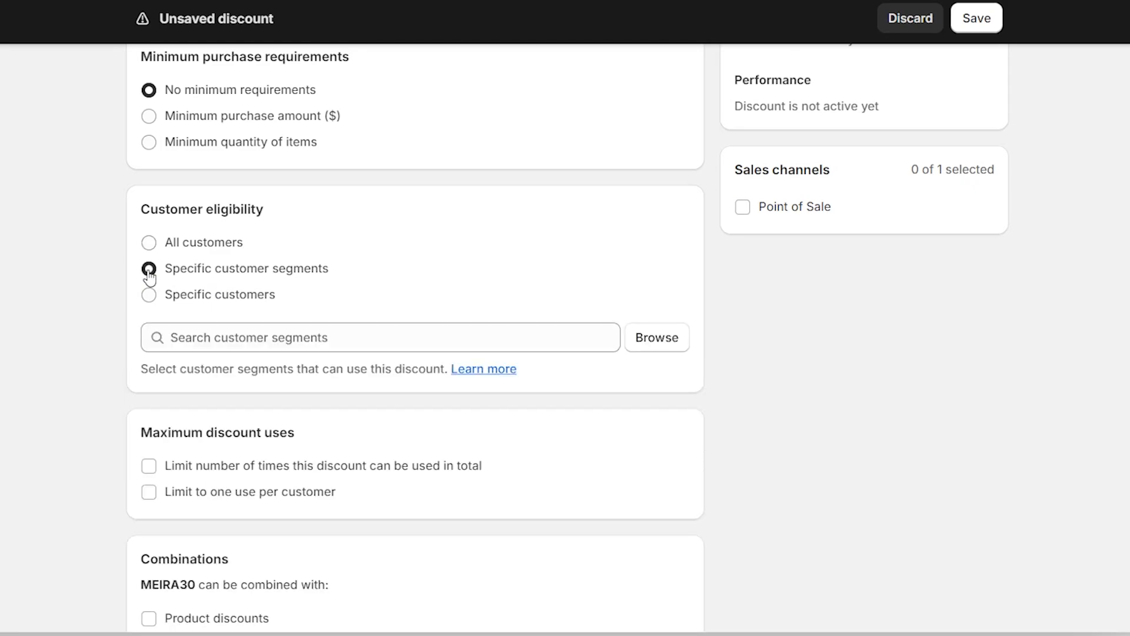
left_click(656, 337)
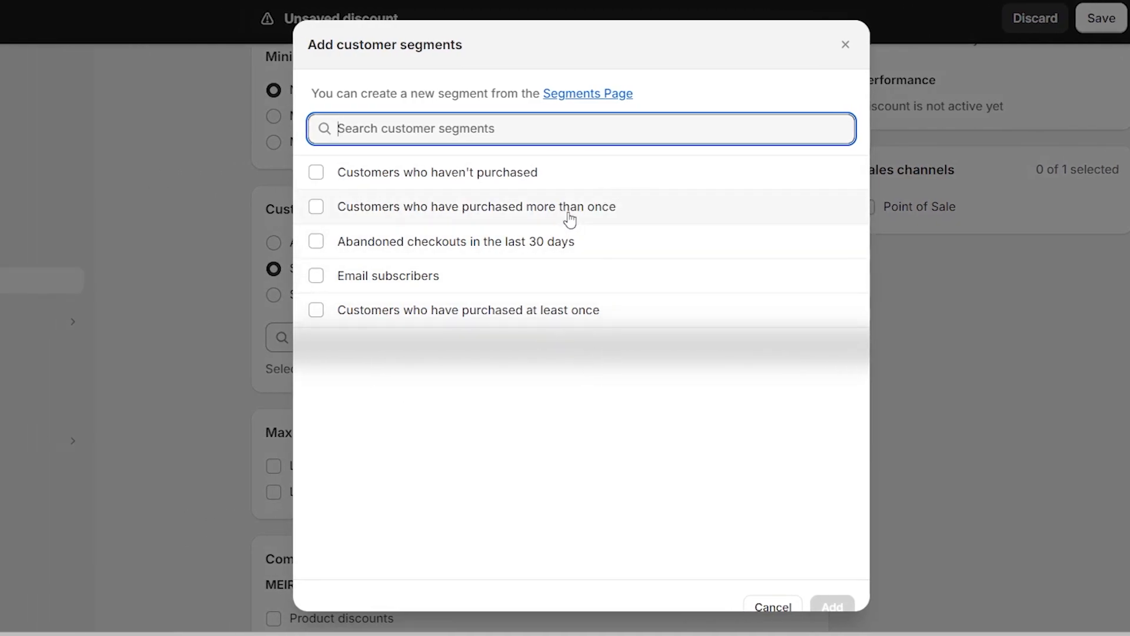
mouse_move(617, 189)
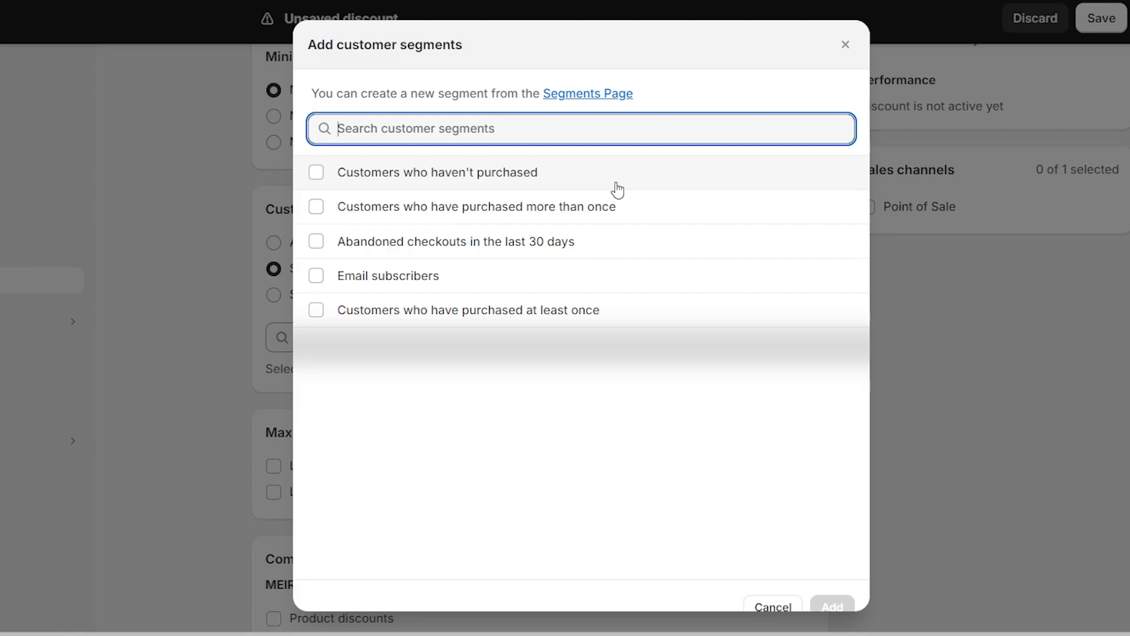
mouse_move(682, 222)
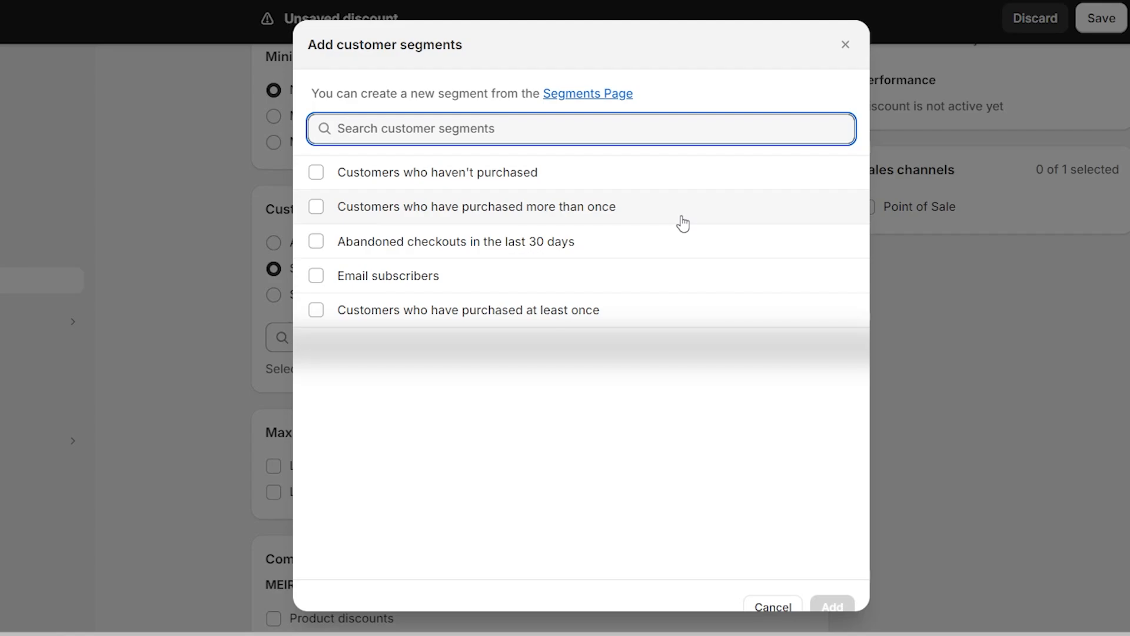
mouse_move(530, 238)
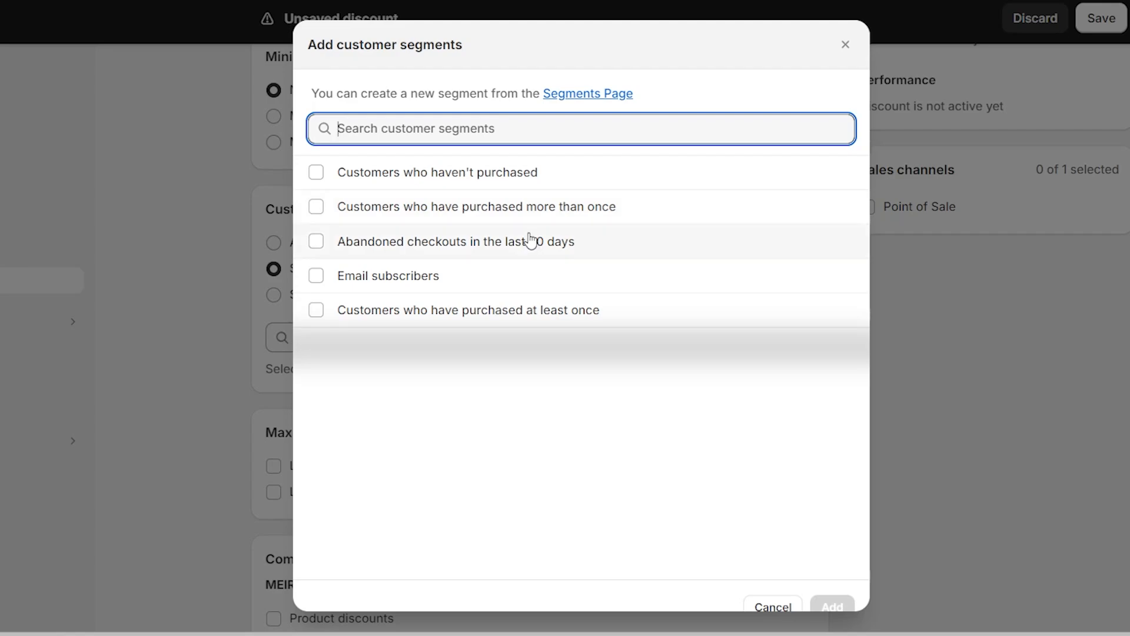
mouse_move(622, 252)
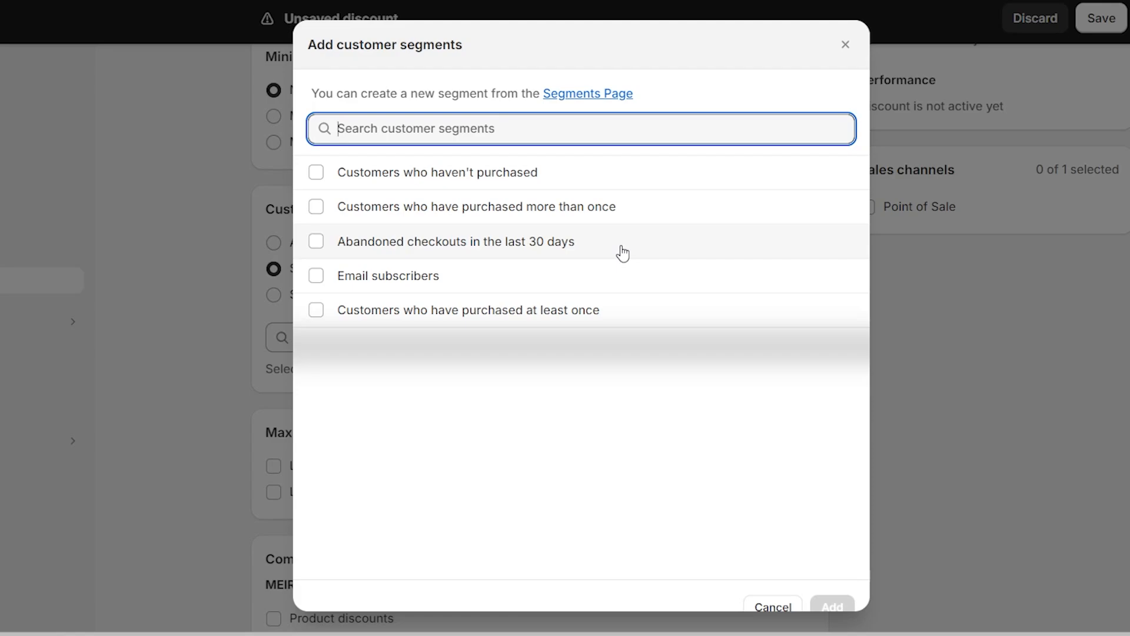
mouse_move(607, 279)
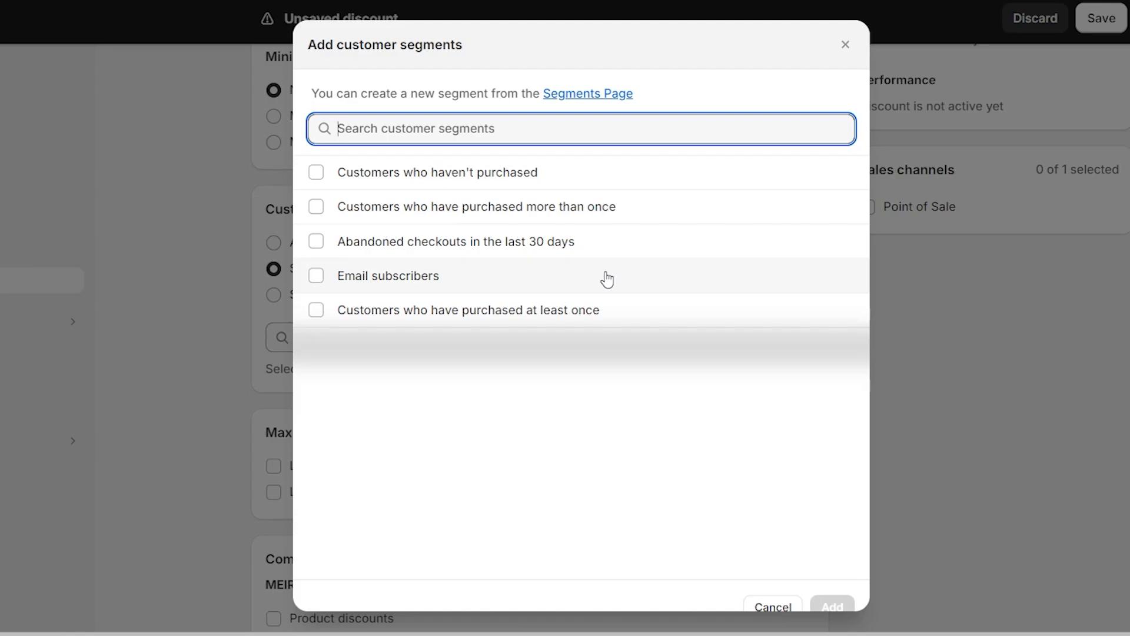
mouse_move(612, 302)
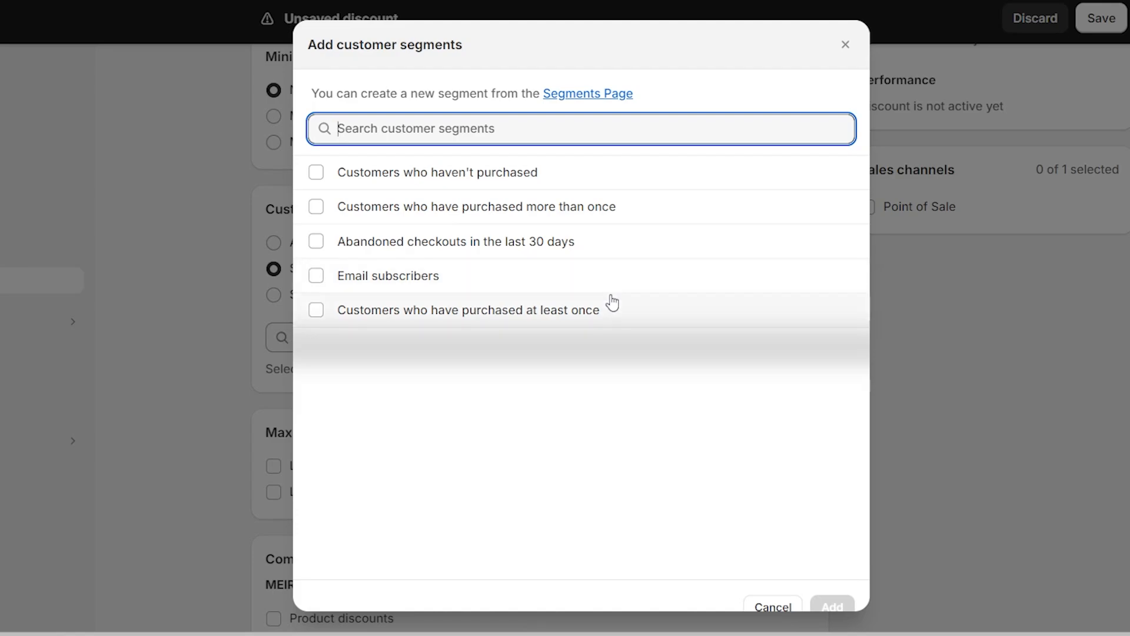
mouse_move(620, 308)
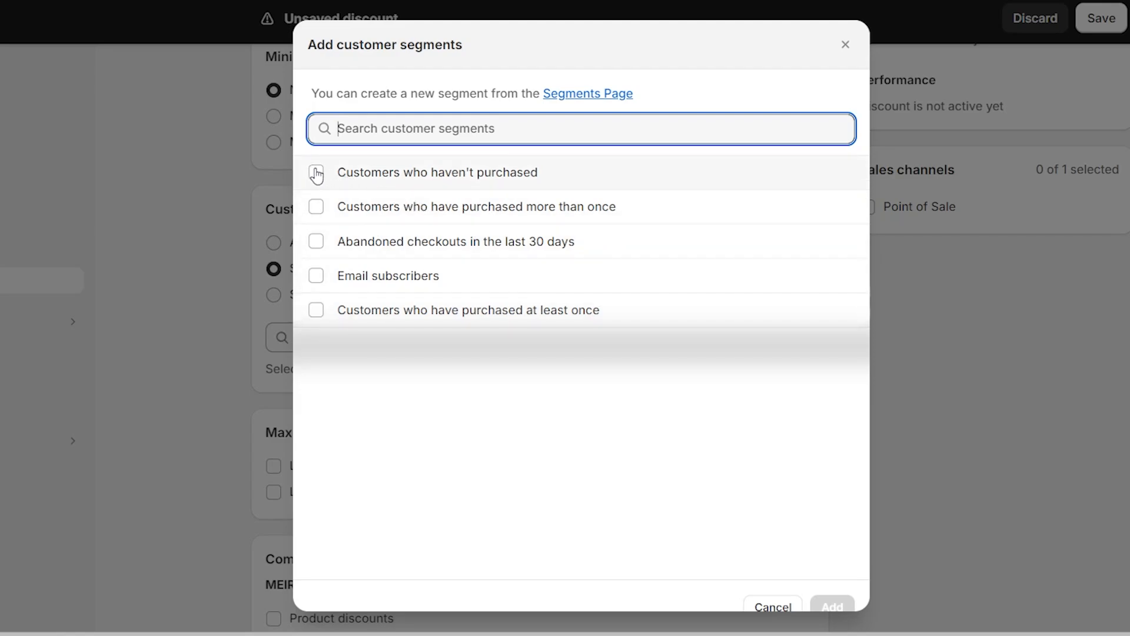
left_click(316, 173)
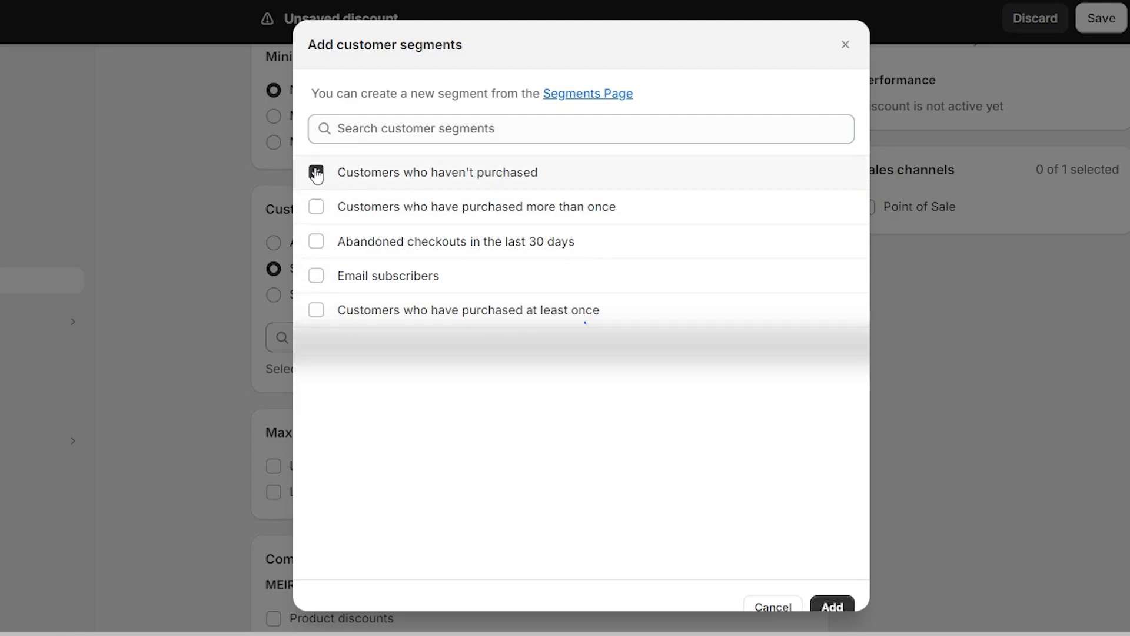
Step: Add the chosen segment and briefly cap total discount uses at 2
left_click(831, 606)
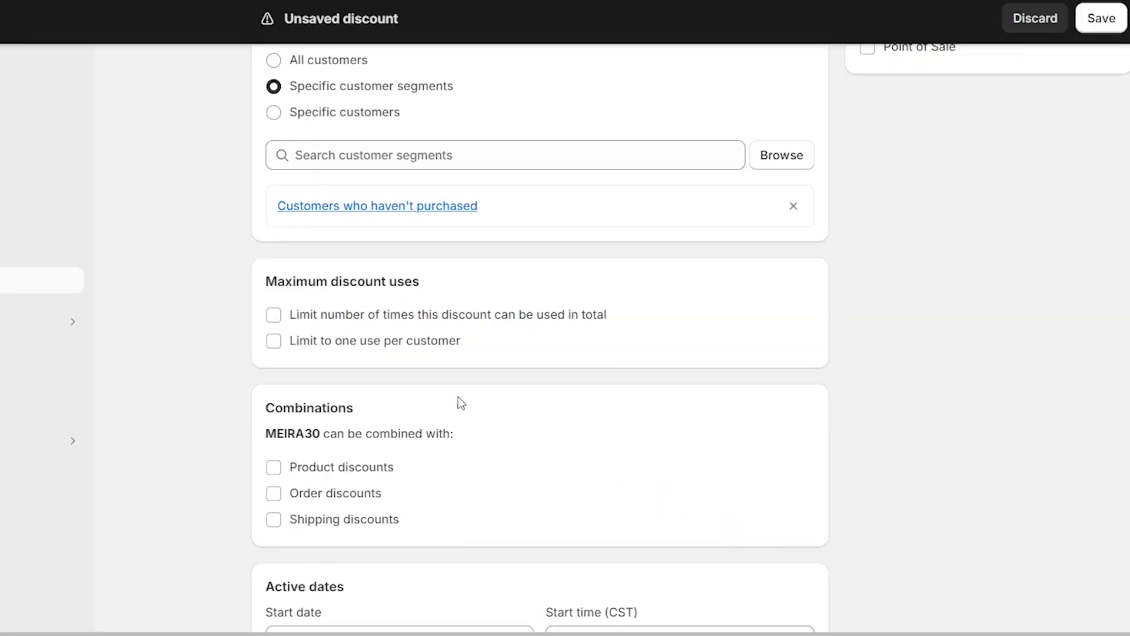
mouse_move(372, 319)
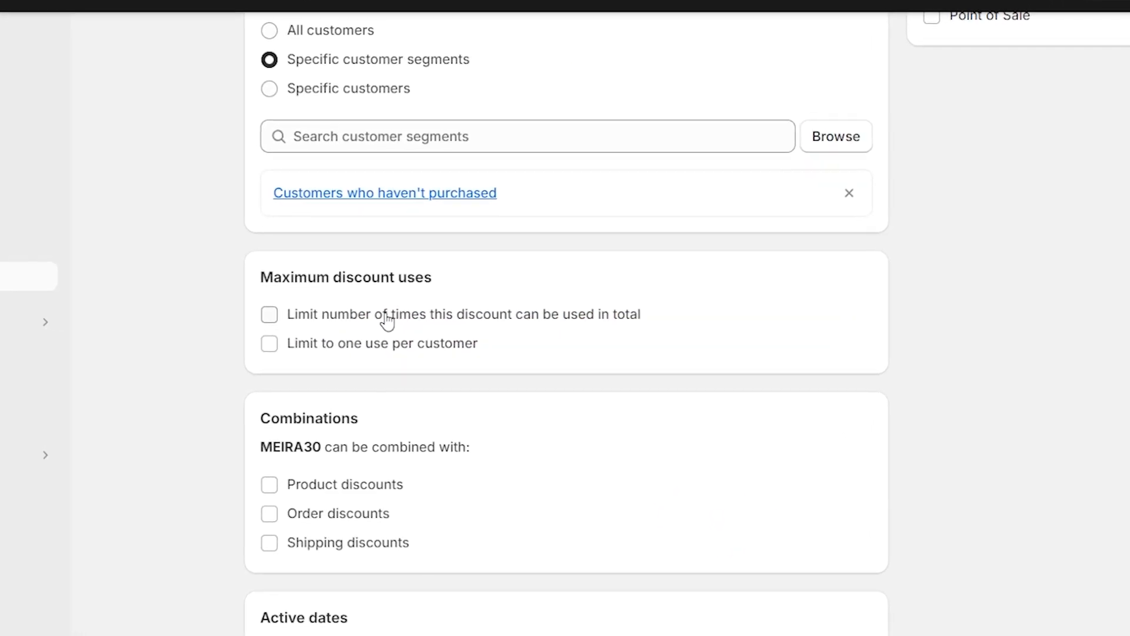
scroll("down", 3)
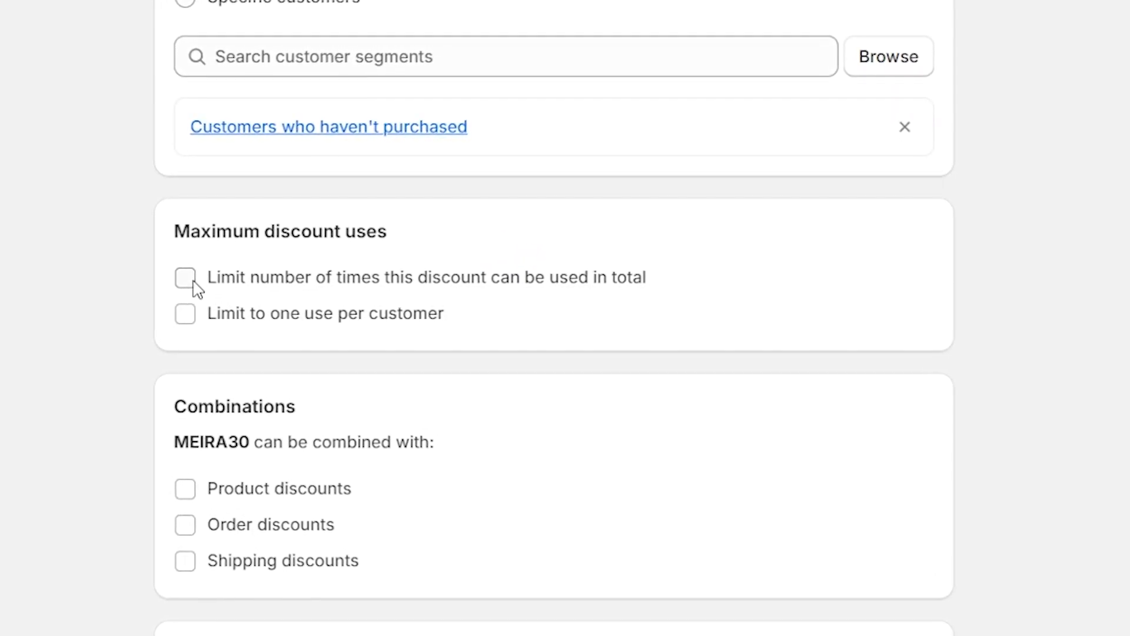
left_click(184, 277)
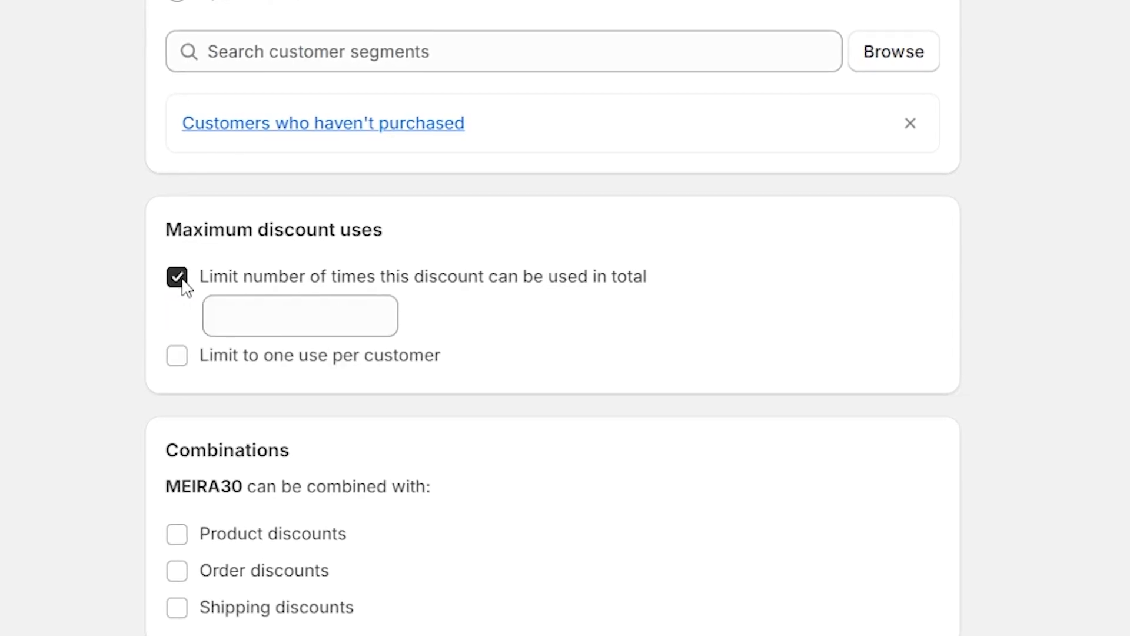
left_click(296, 315)
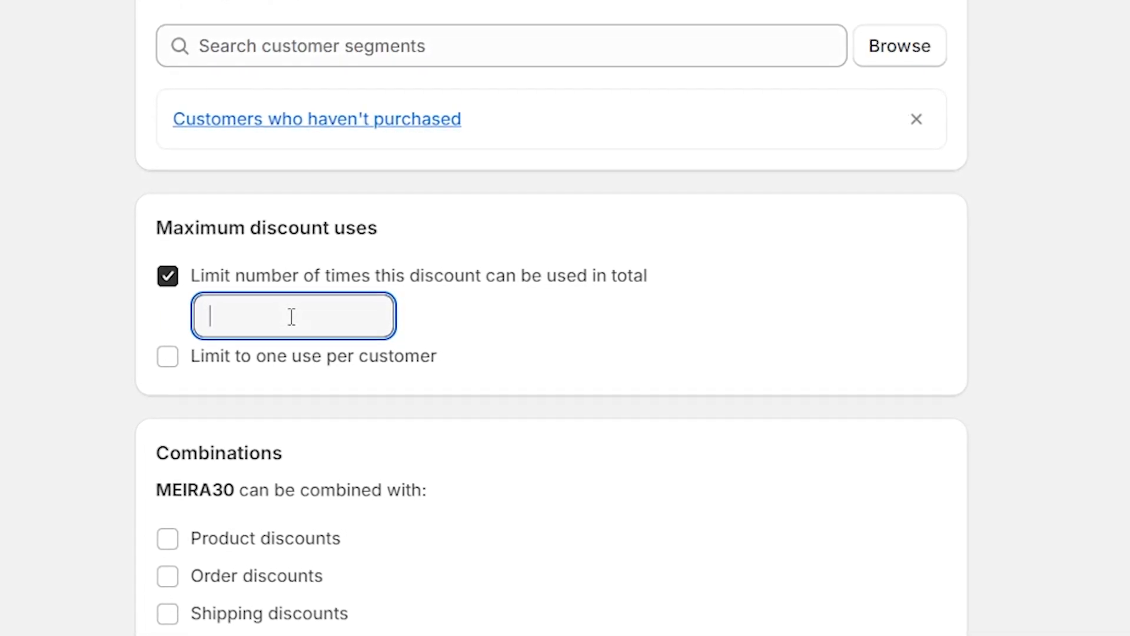
type("2")
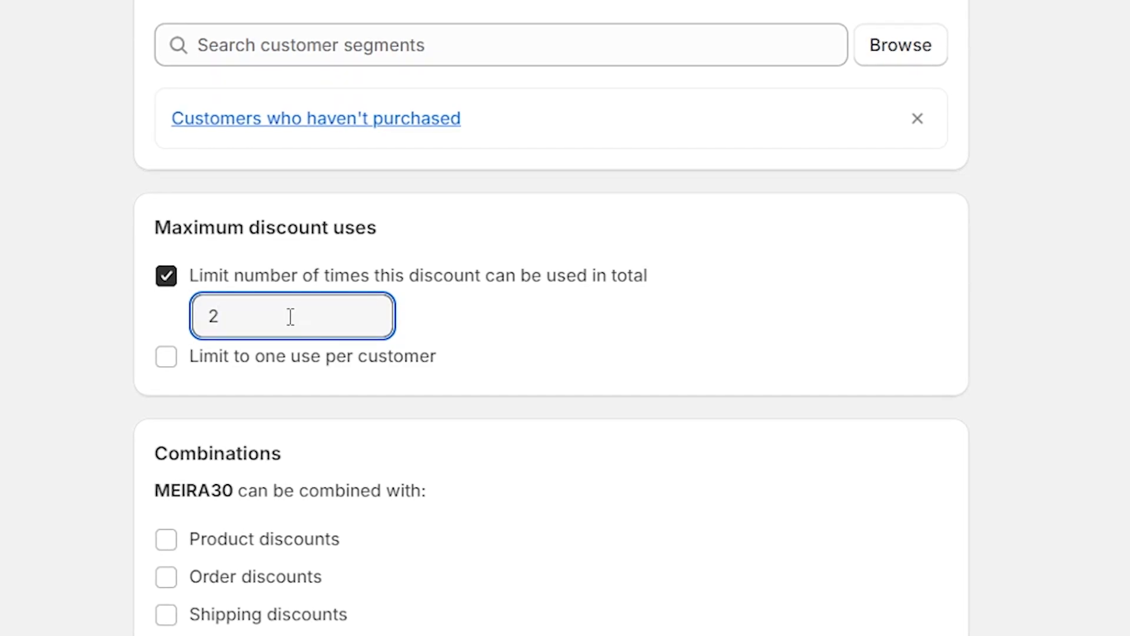
Step: Remove the total usage cap and limit MEIRA30 to one use per customer
left_click(166, 275)
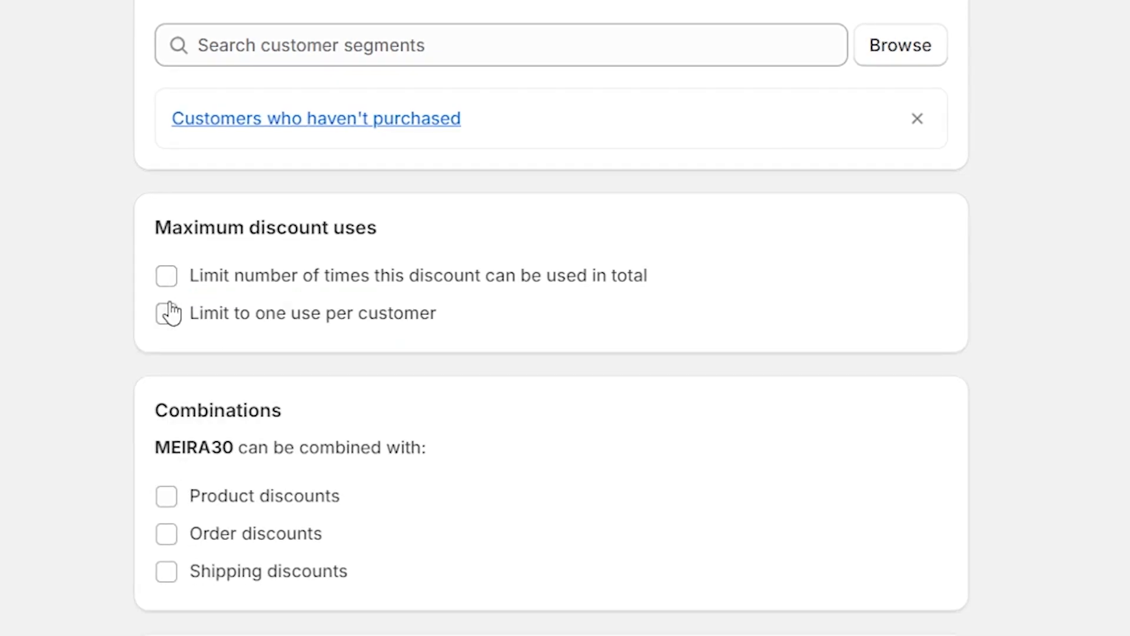
left_click(166, 313)
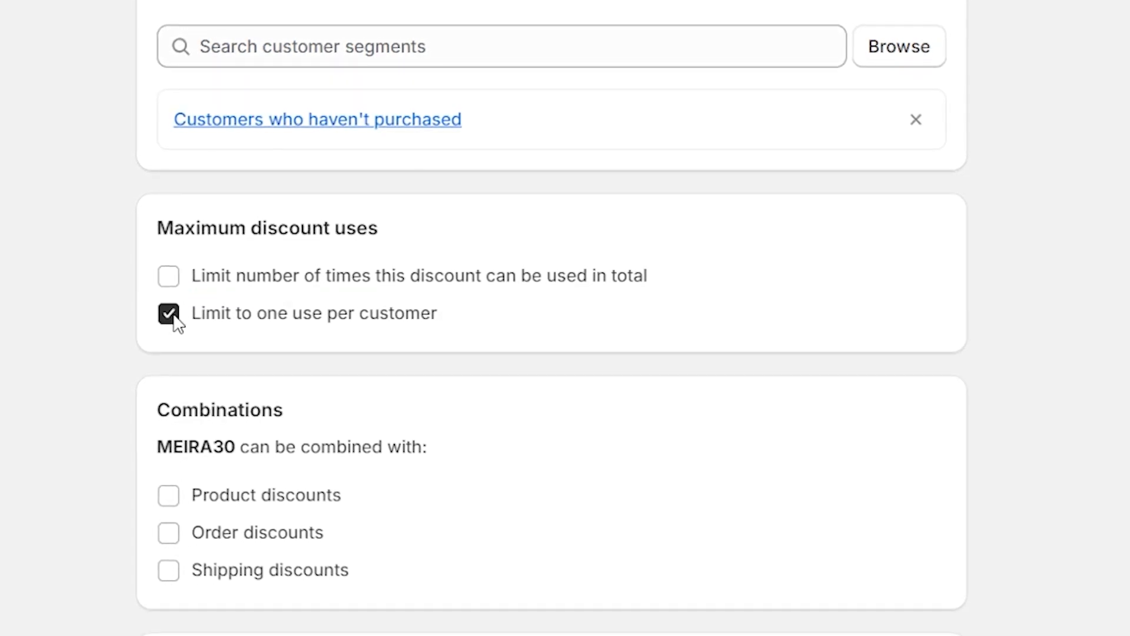
left_click(168, 313)
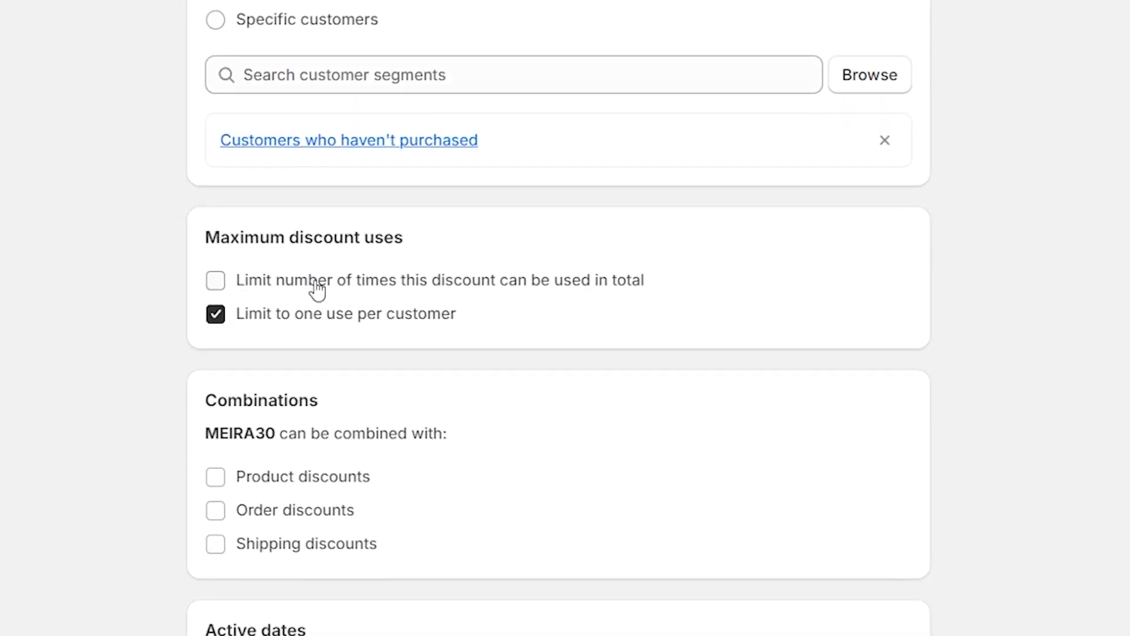
scroll("down", 3)
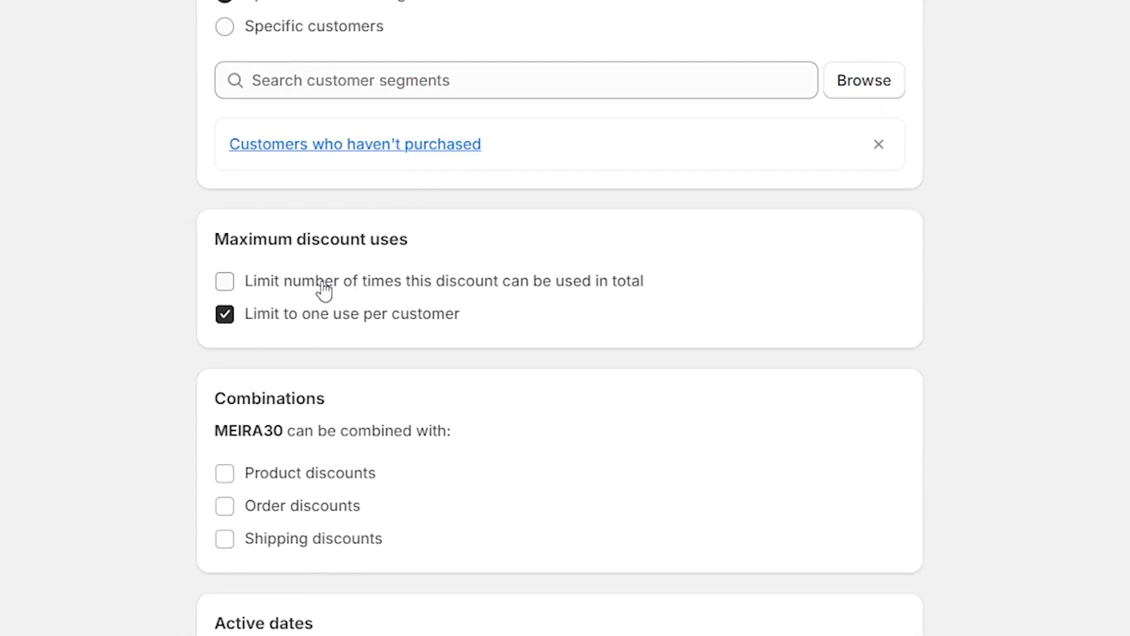
scroll("up", 3)
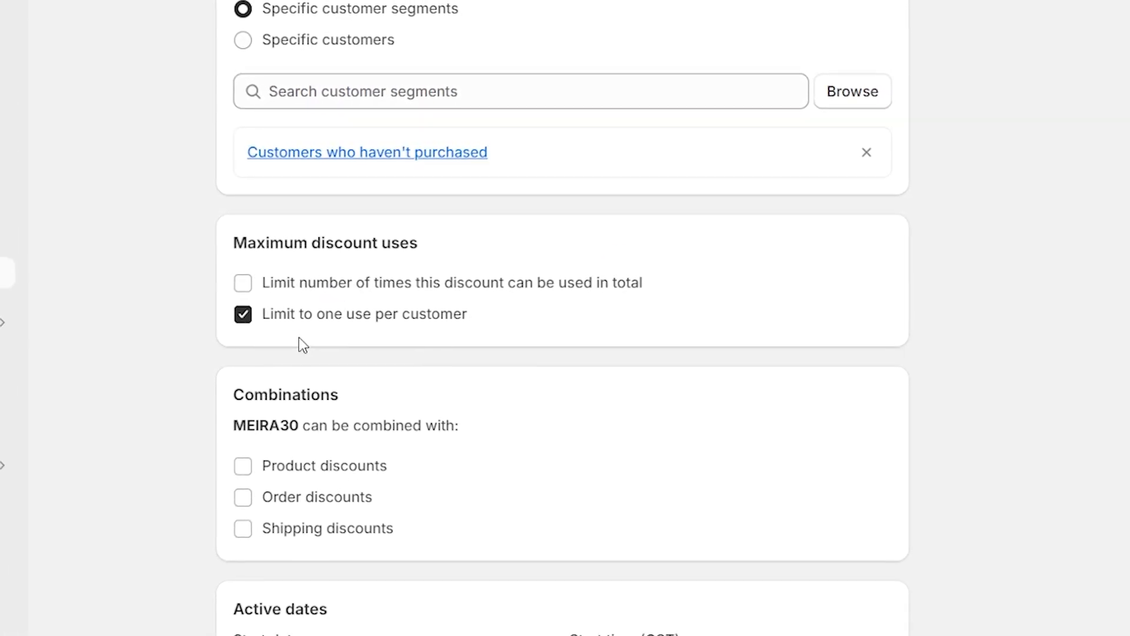
scroll("down", 3)
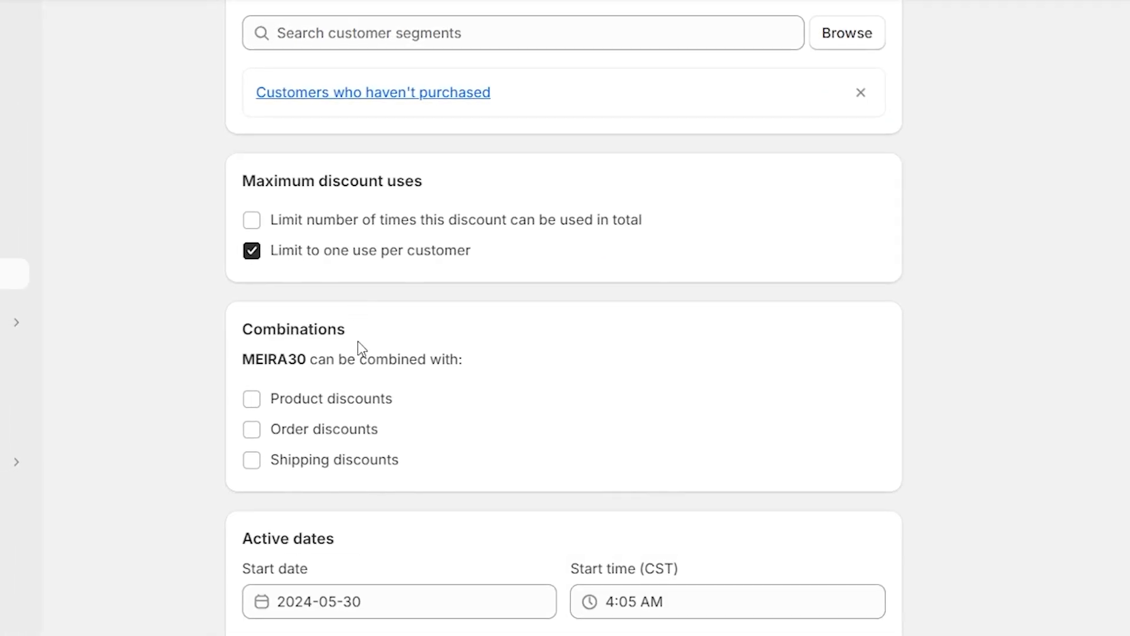
scroll("down", 3)
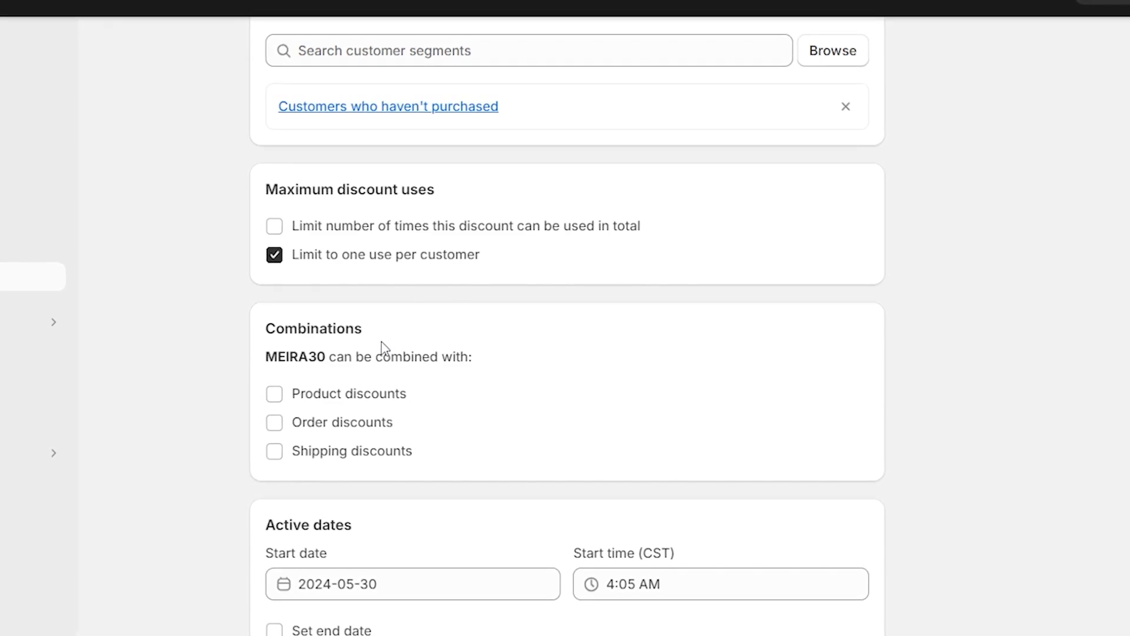
scroll("up", 3)
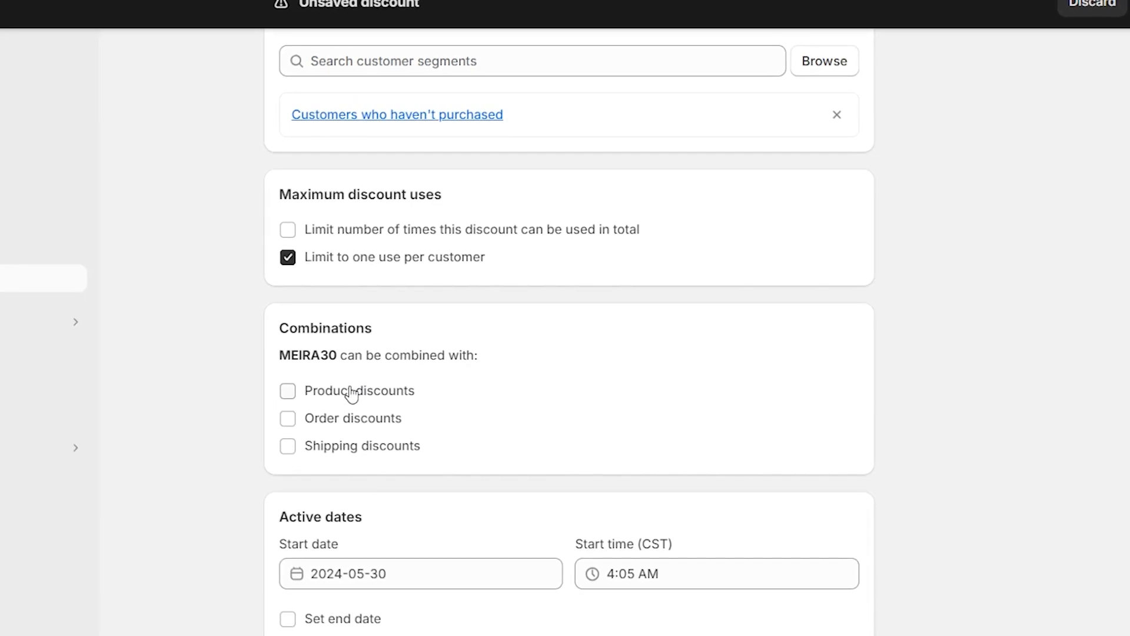
mouse_move(347, 406)
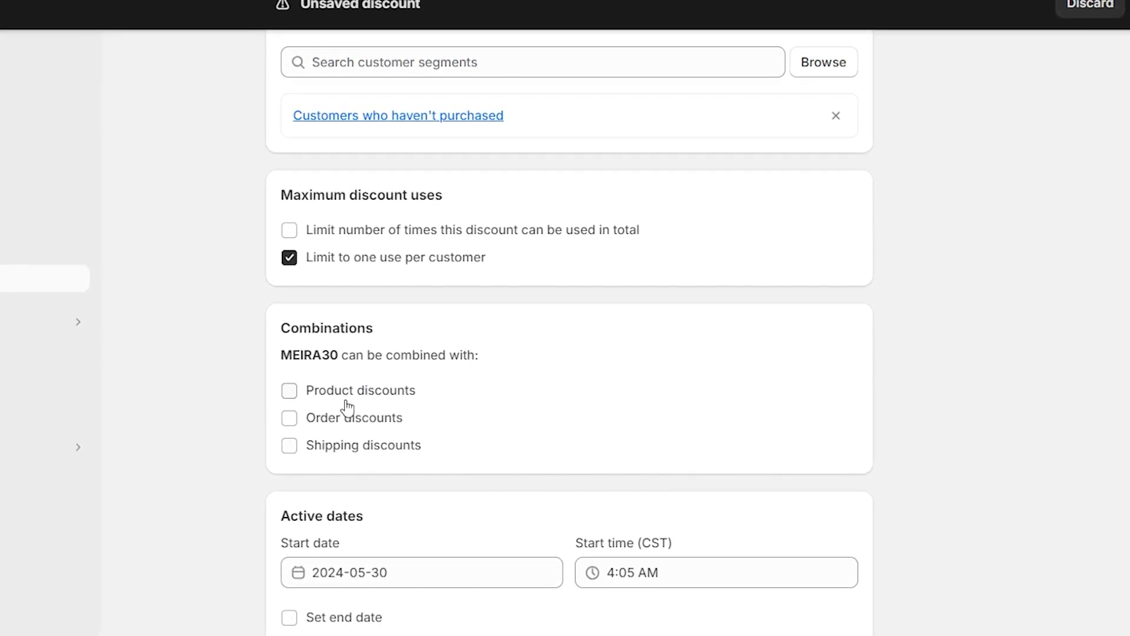
scroll("down", 3)
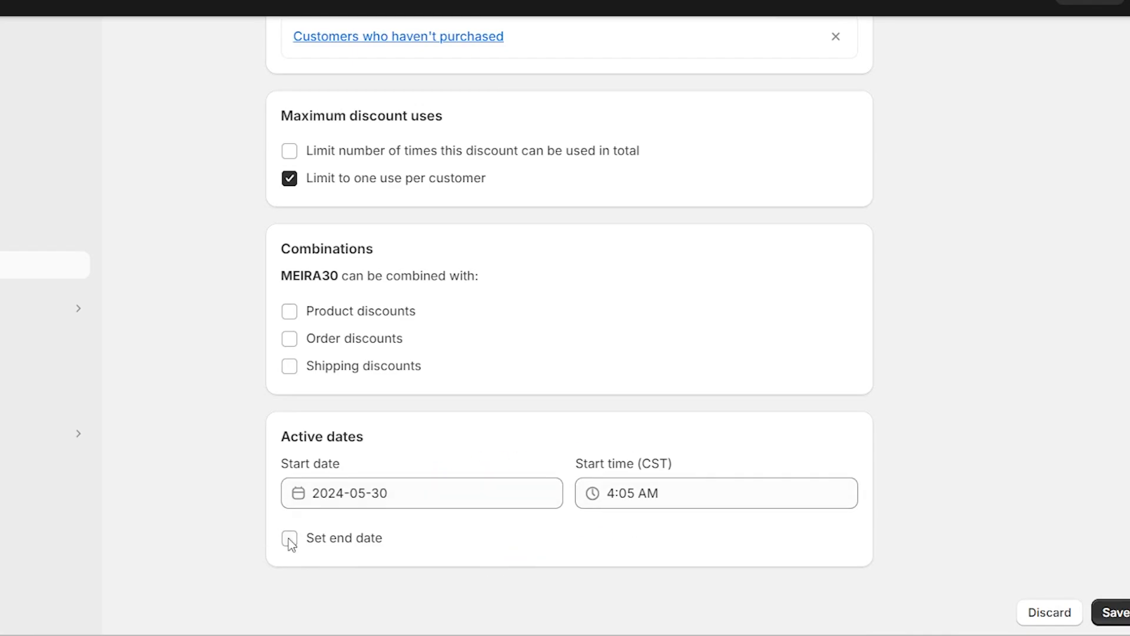
left_click(289, 537)
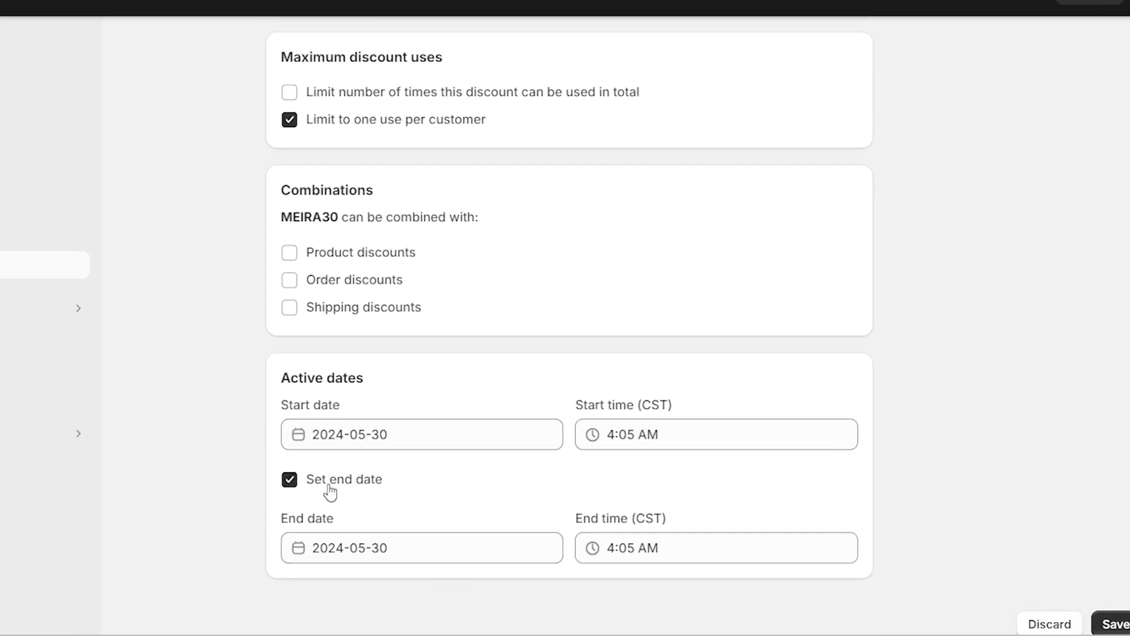
mouse_move(643, 488)
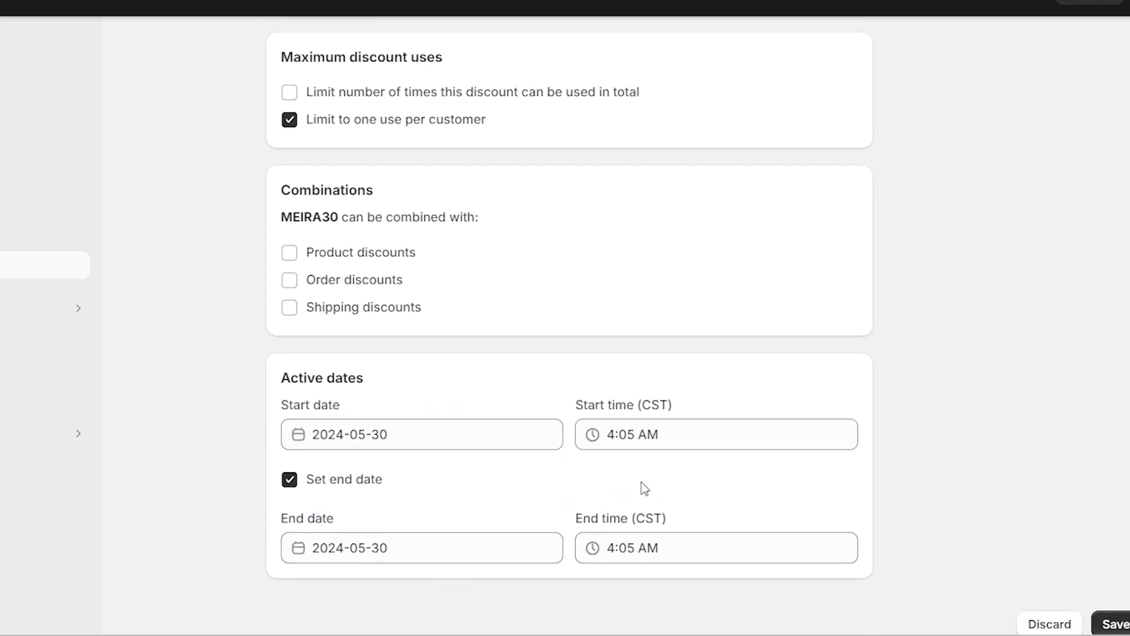
left_click(289, 479)
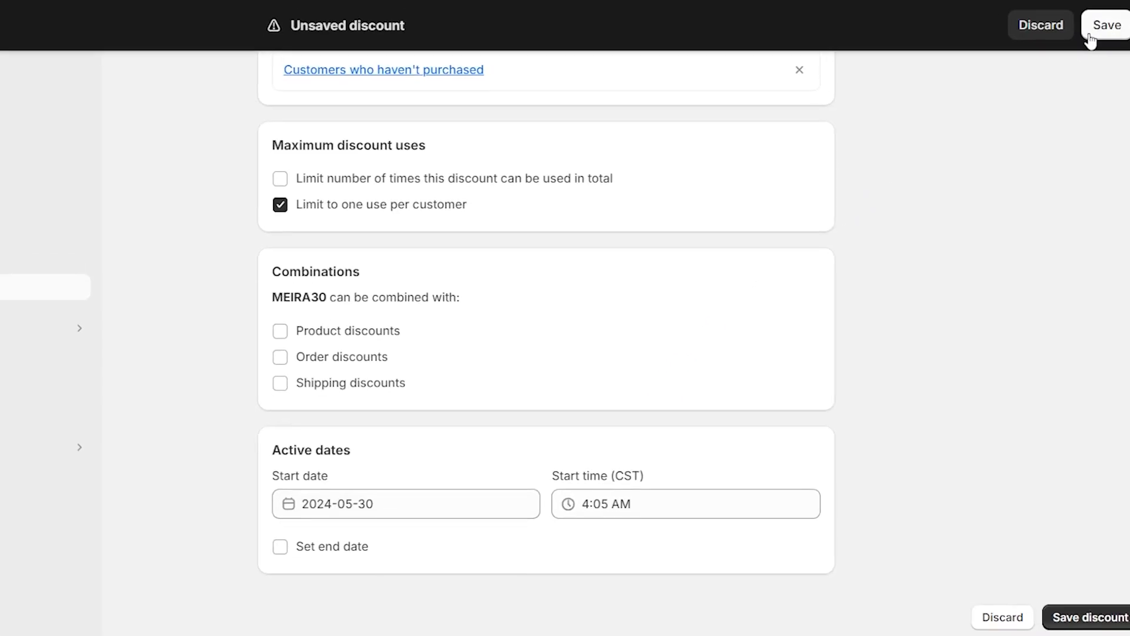
Step: Save the discount and apply MEIRA30 at checkout, reducing the $40 bouquet to $28.00
left_click(1107, 25)
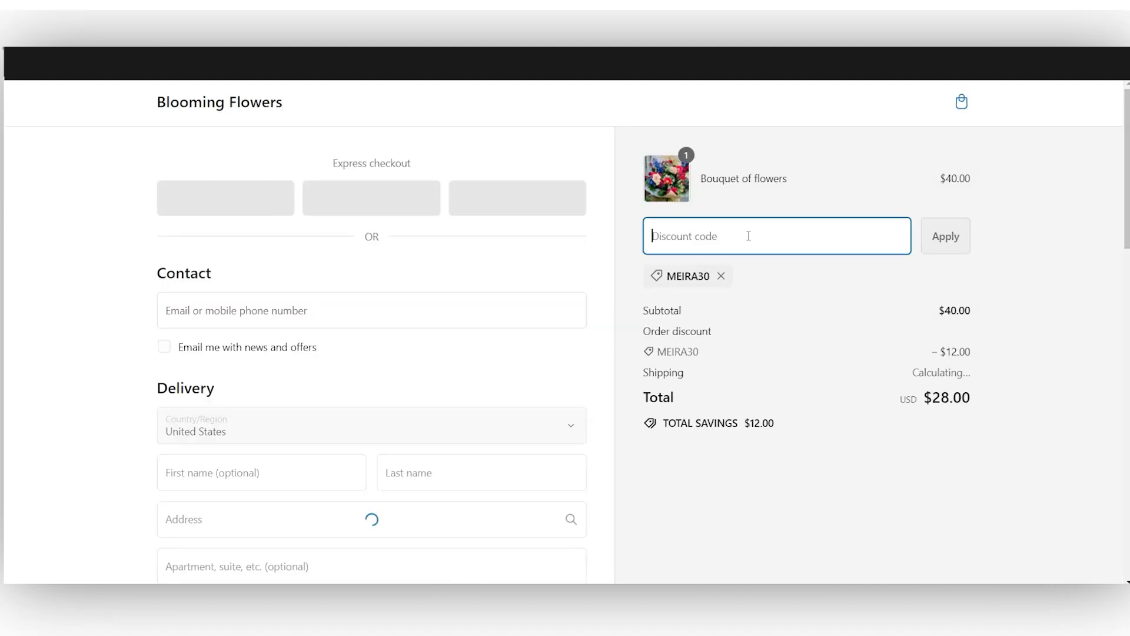
type("M")
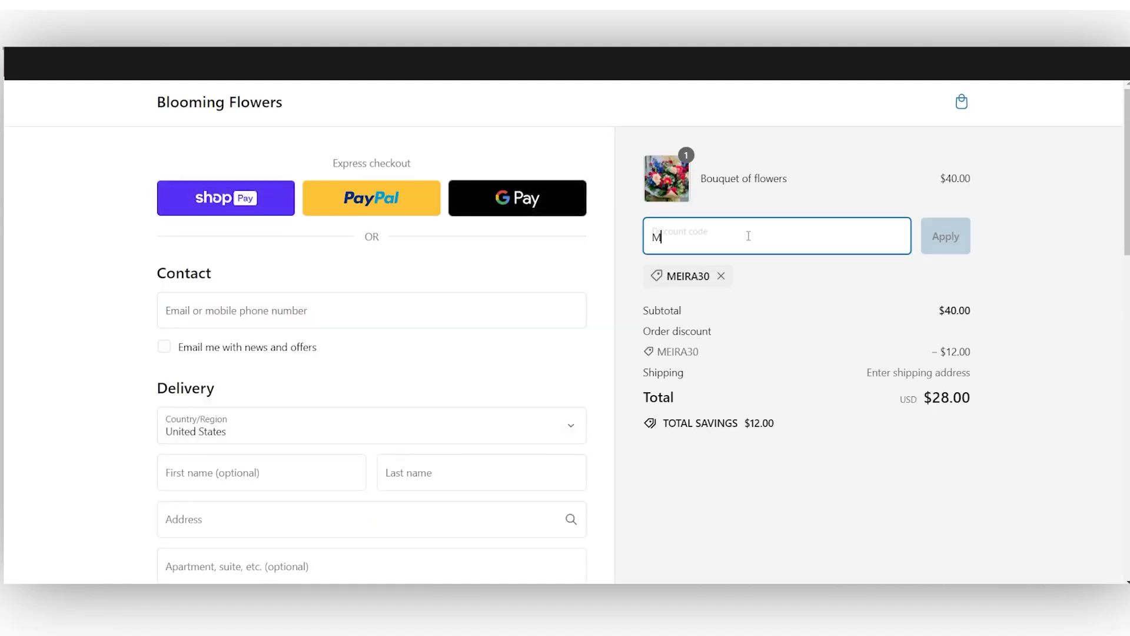
type("EIRA30")
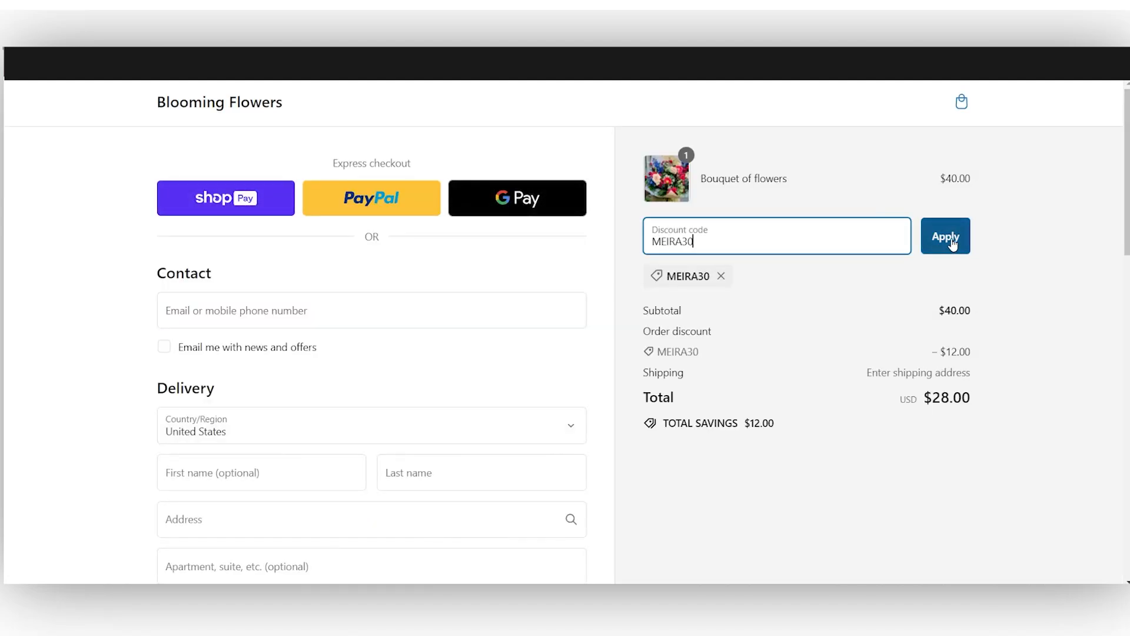
left_click(945, 235)
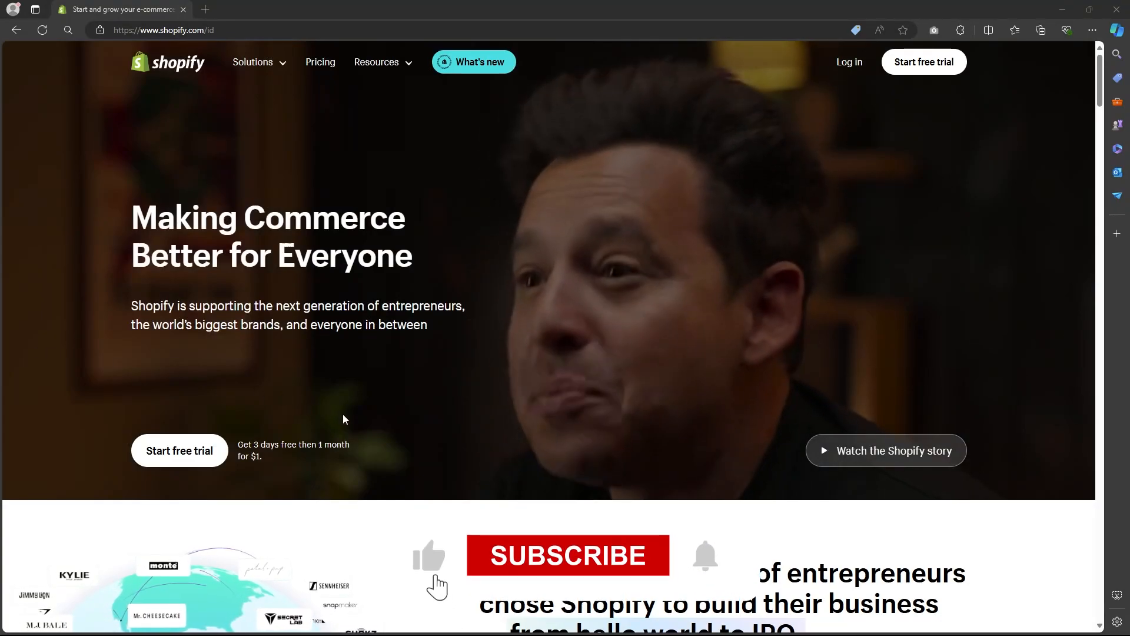
Step: Scroll down and back up the Shopify homepage to reach the Pricing page
scroll("down", 3)
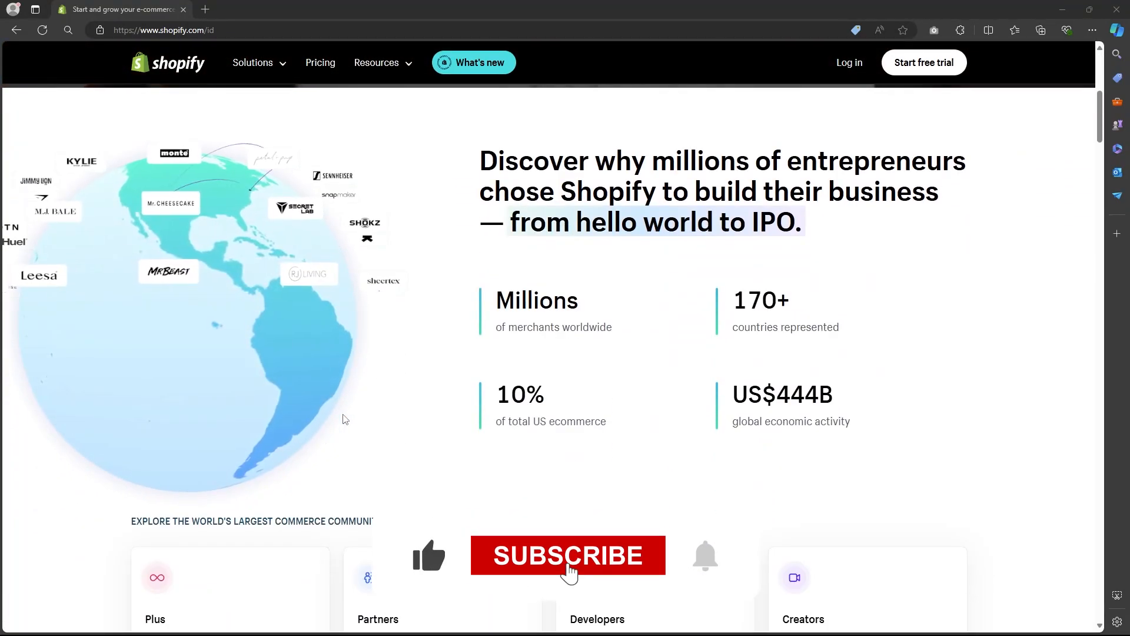
scroll("down", 3)
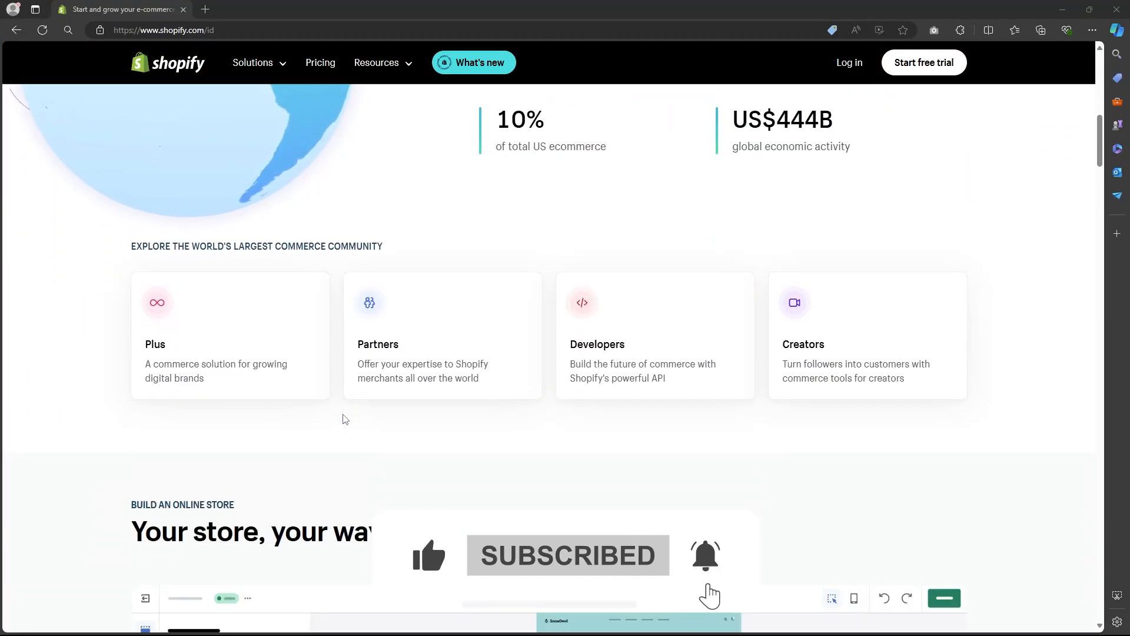
scroll("down", 3)
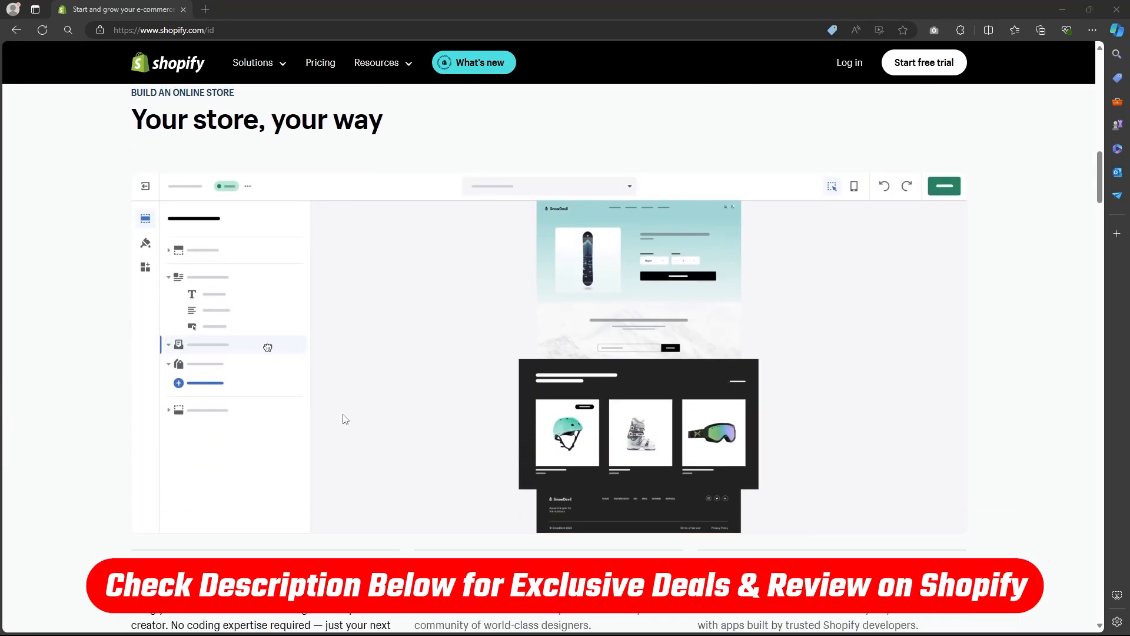
scroll("down", 3)
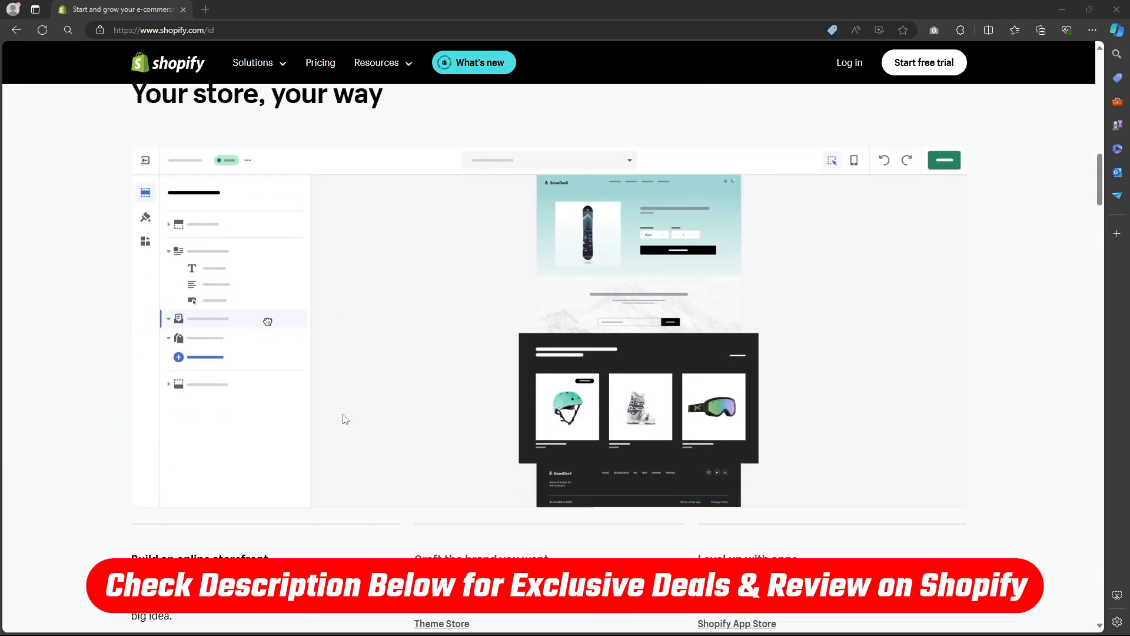
scroll("down", 3)
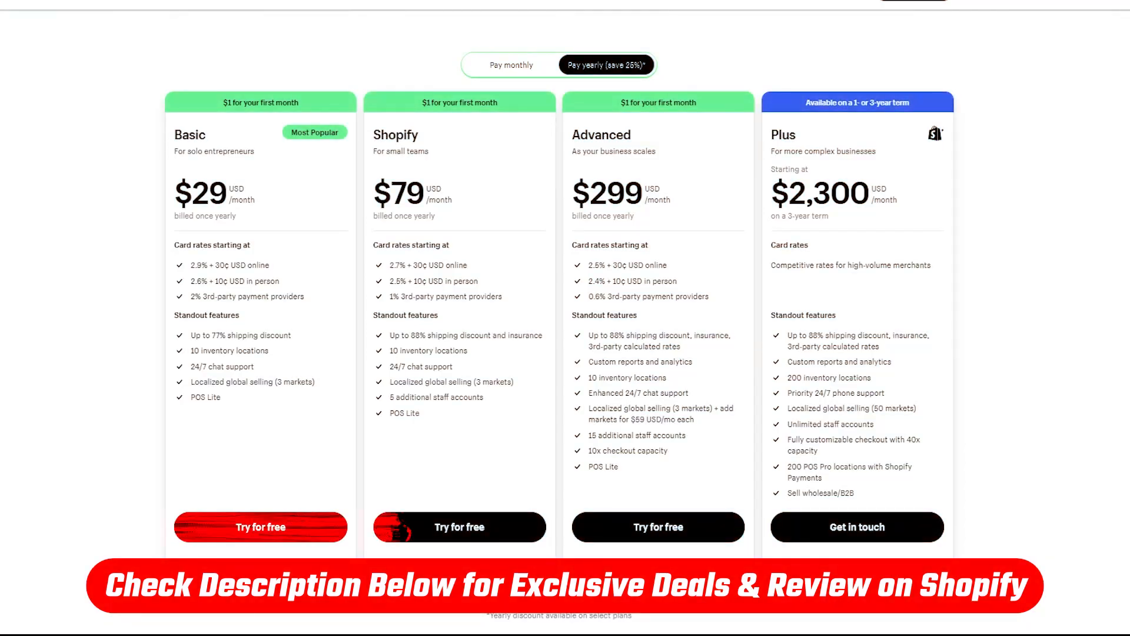
scroll("up", 3)
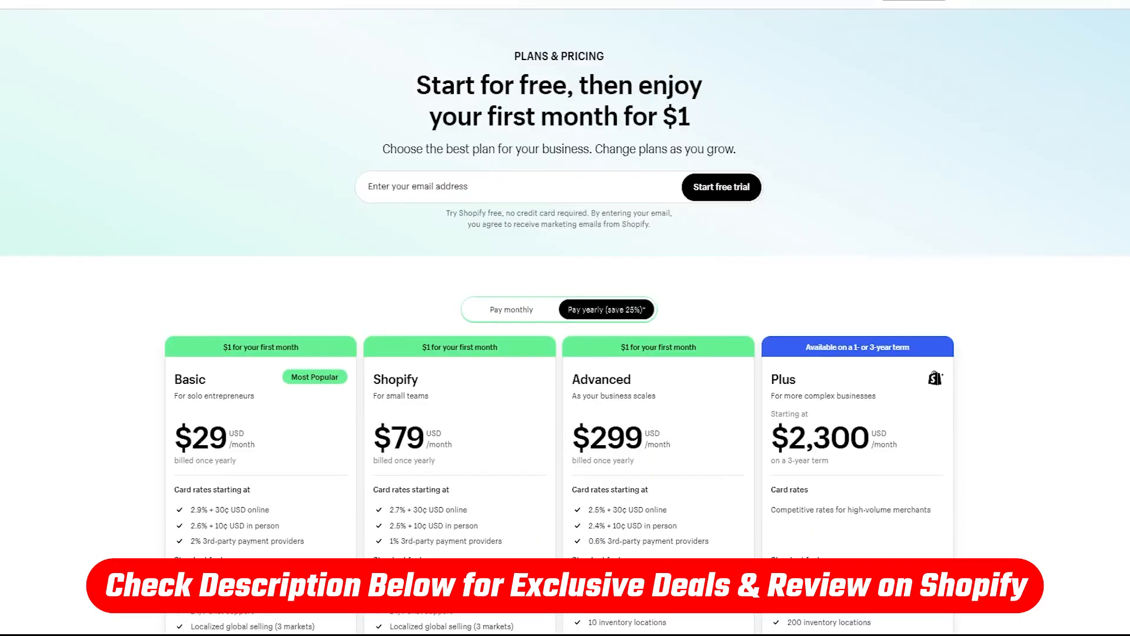
scroll("up", 3)
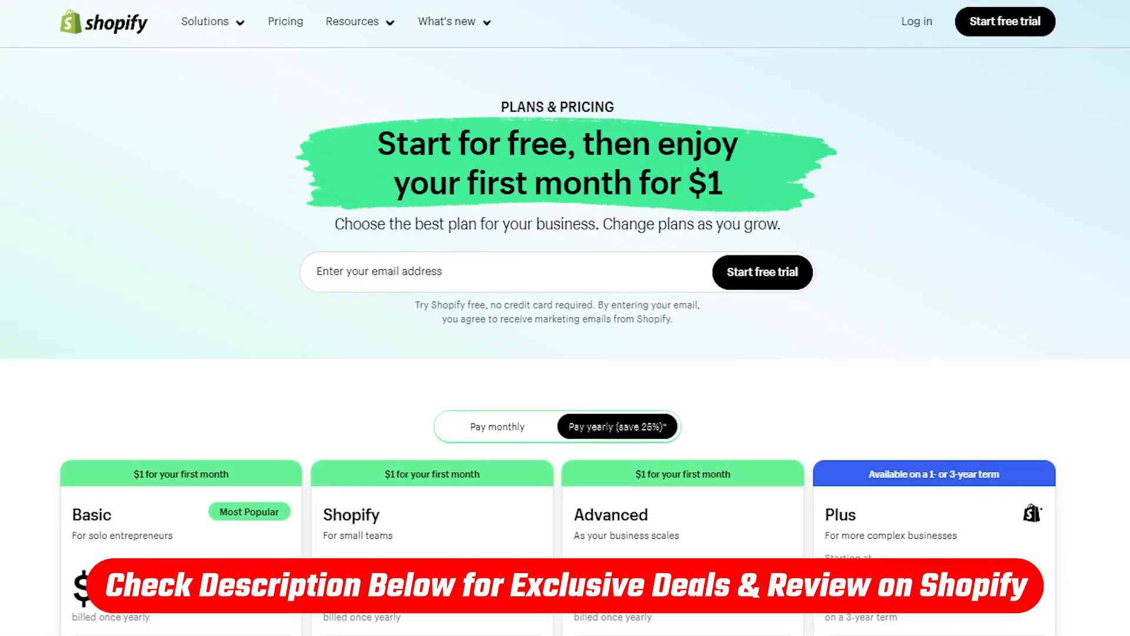